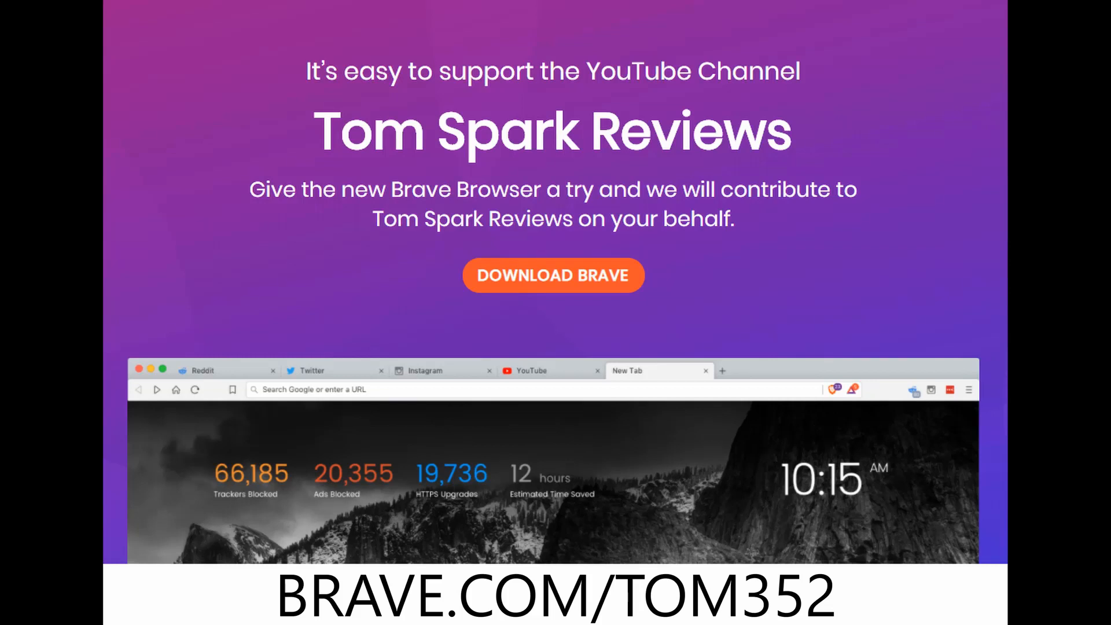
Browse the Decreased Productivity listing, then view a CNN article in its plain, faded style
scroll(down, 3)
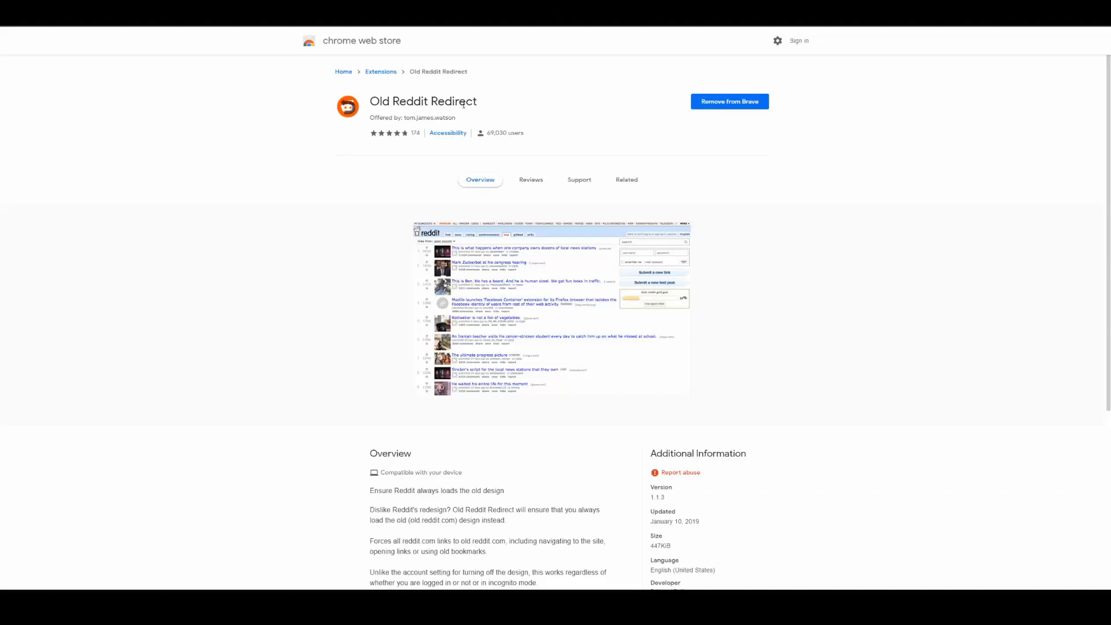
mouse_move(510, 112)
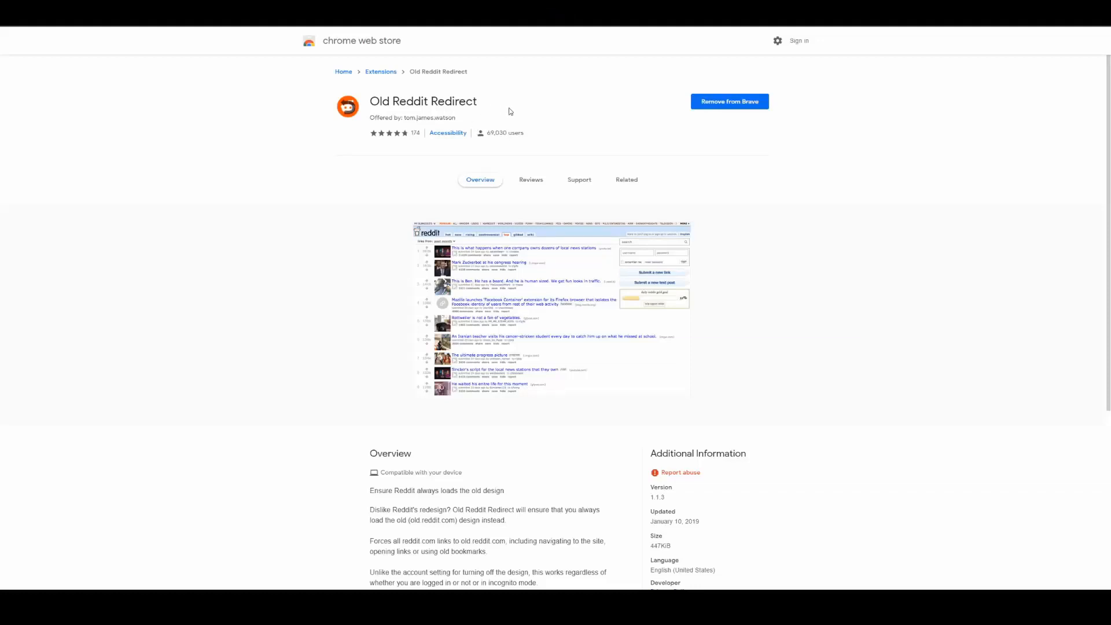
mouse_move(540, 288)
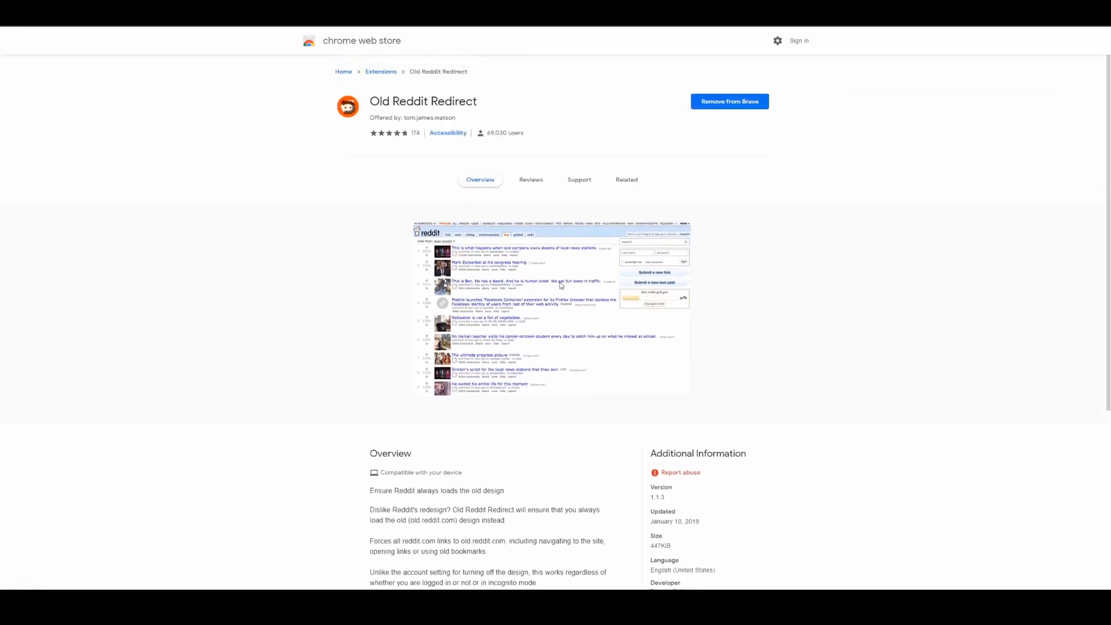
mouse_move(565, 257)
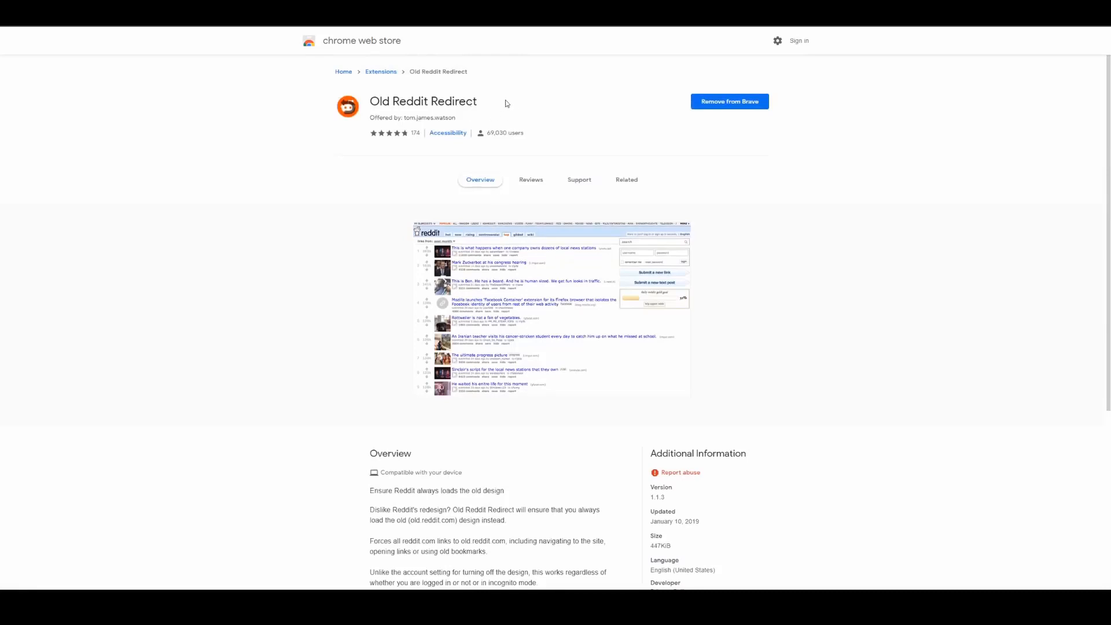
mouse_move(527, 138)
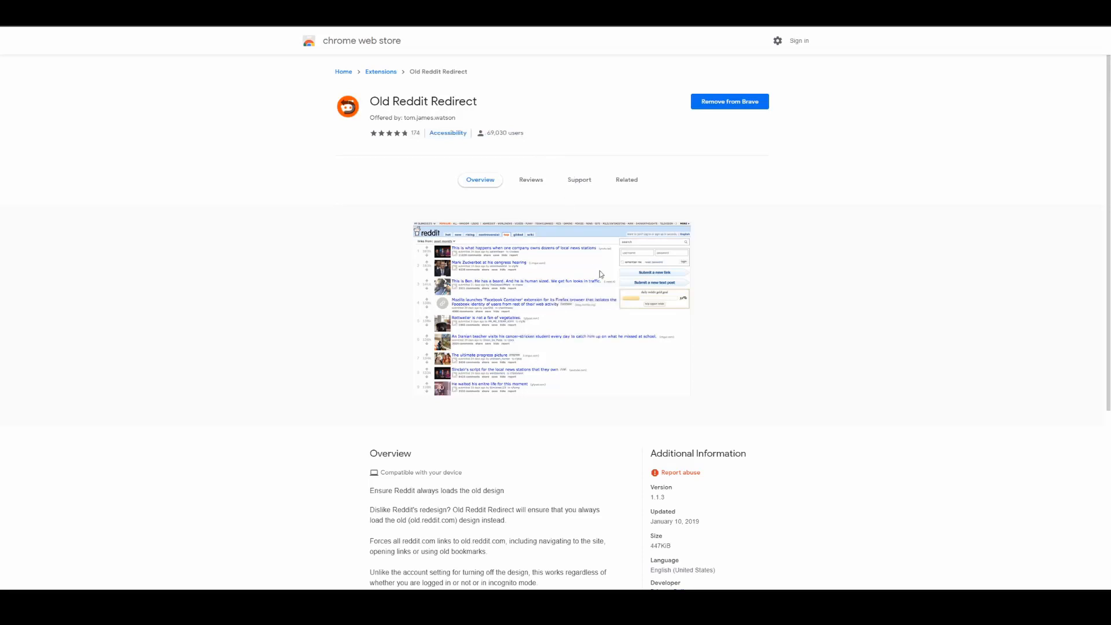
mouse_move(664, 250)
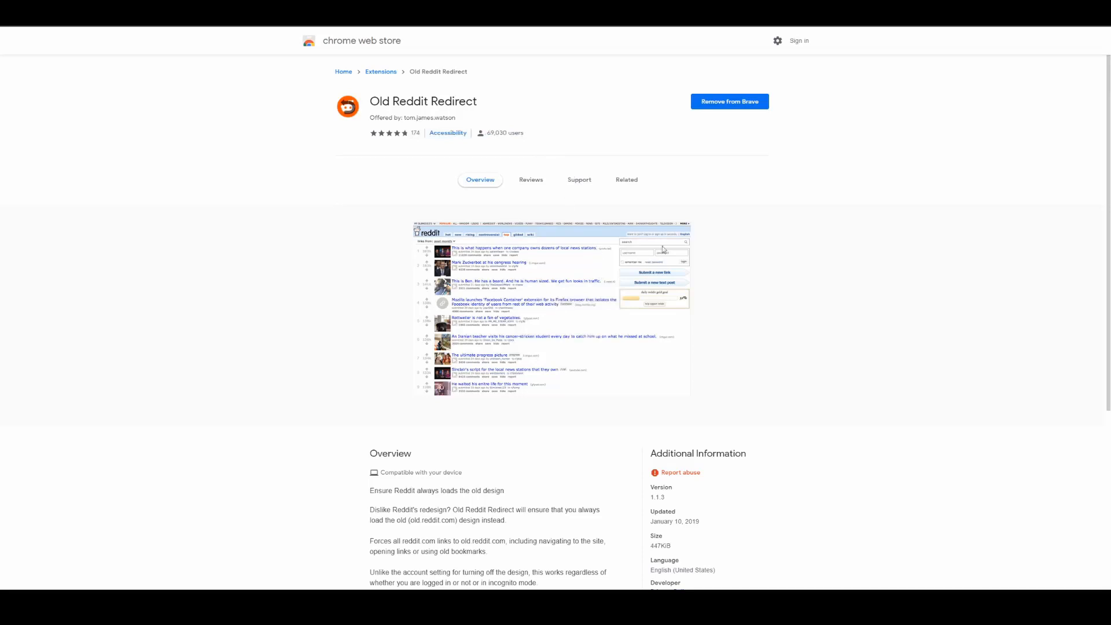
mouse_move(646, 256)
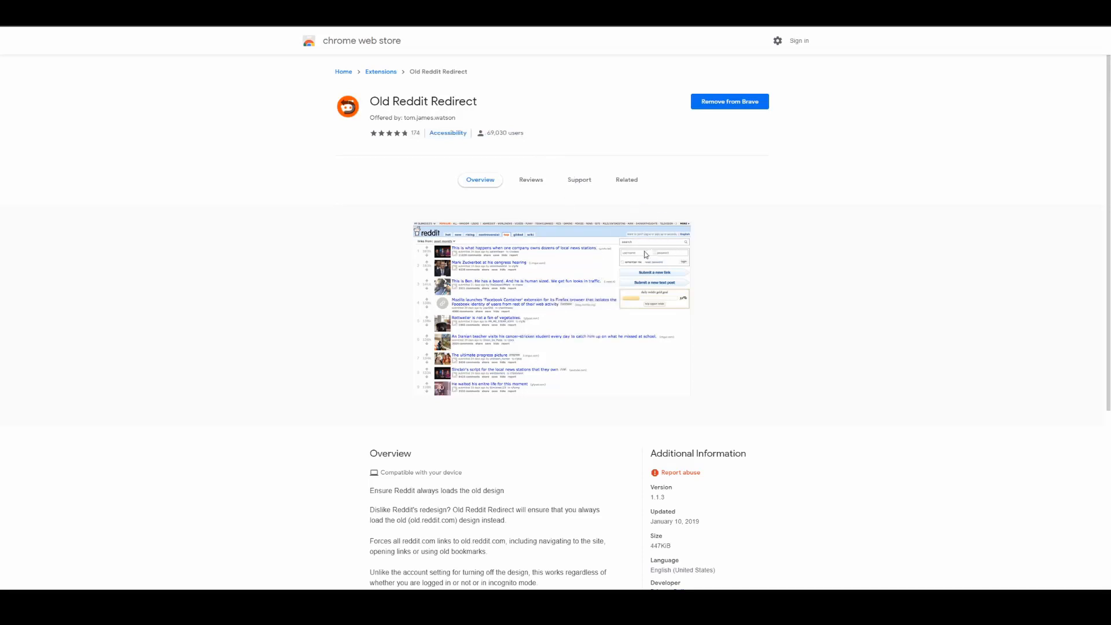
mouse_move(727, 286)
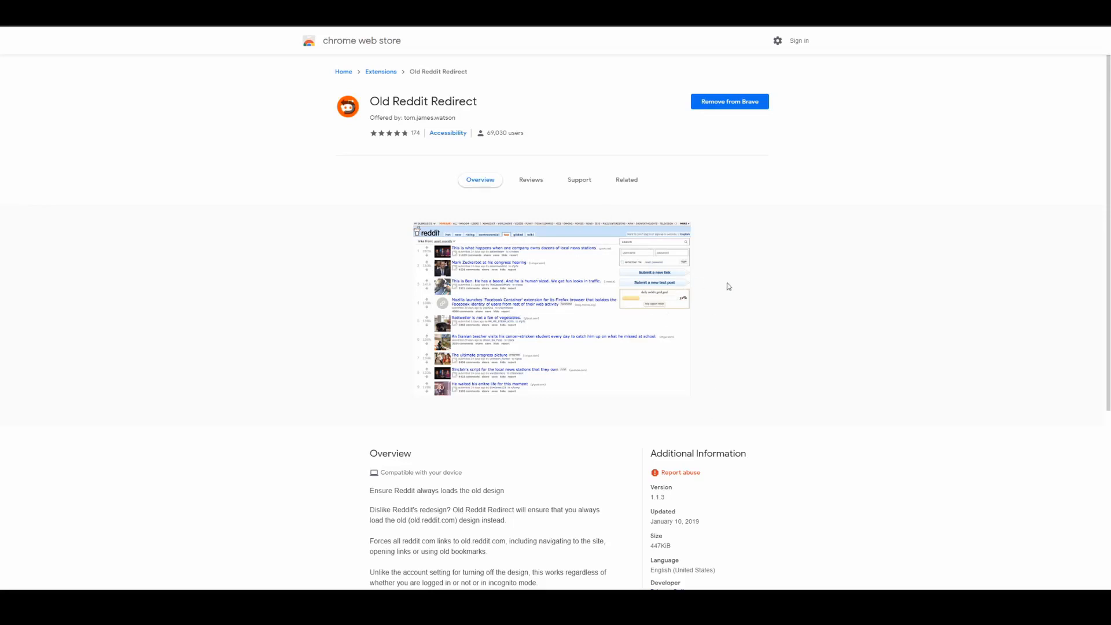
mouse_move(613, 299)
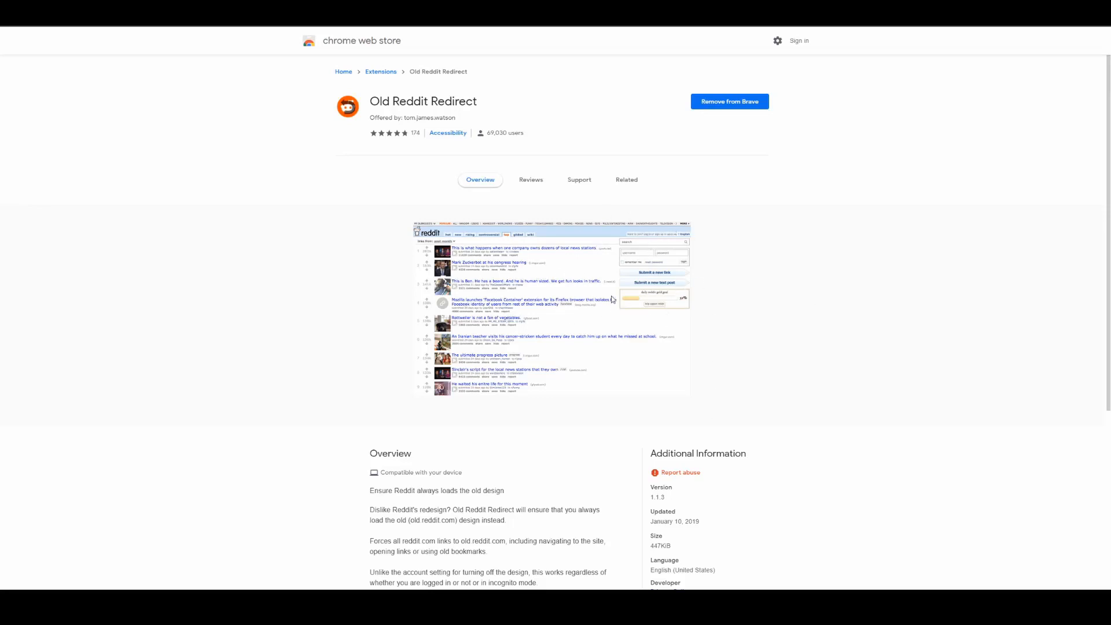
mouse_move(669, 250)
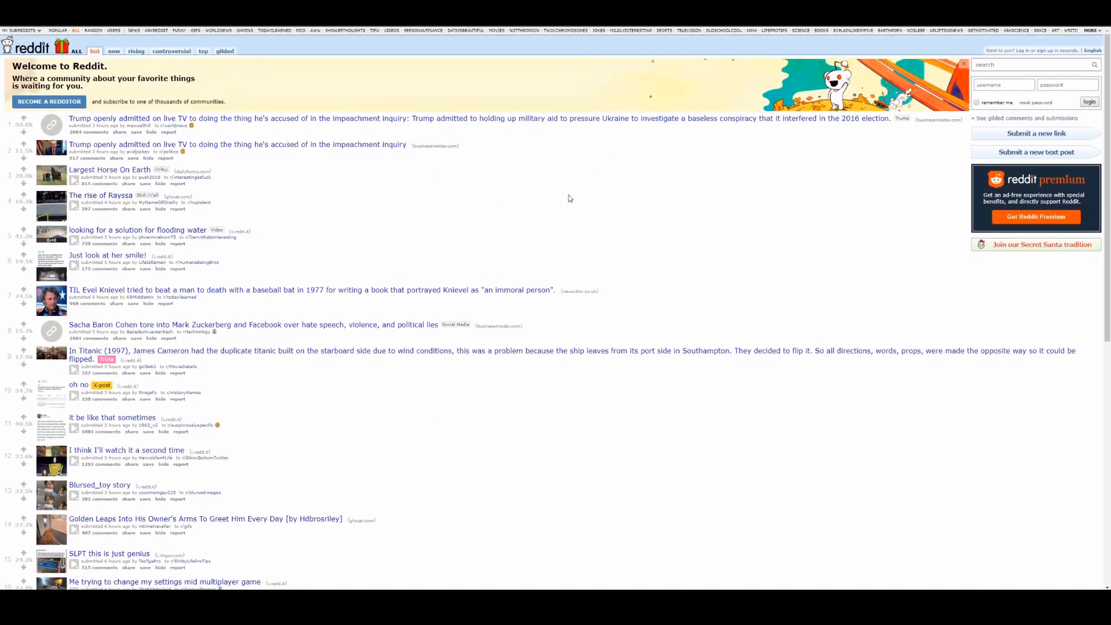
scroll(down, 3)
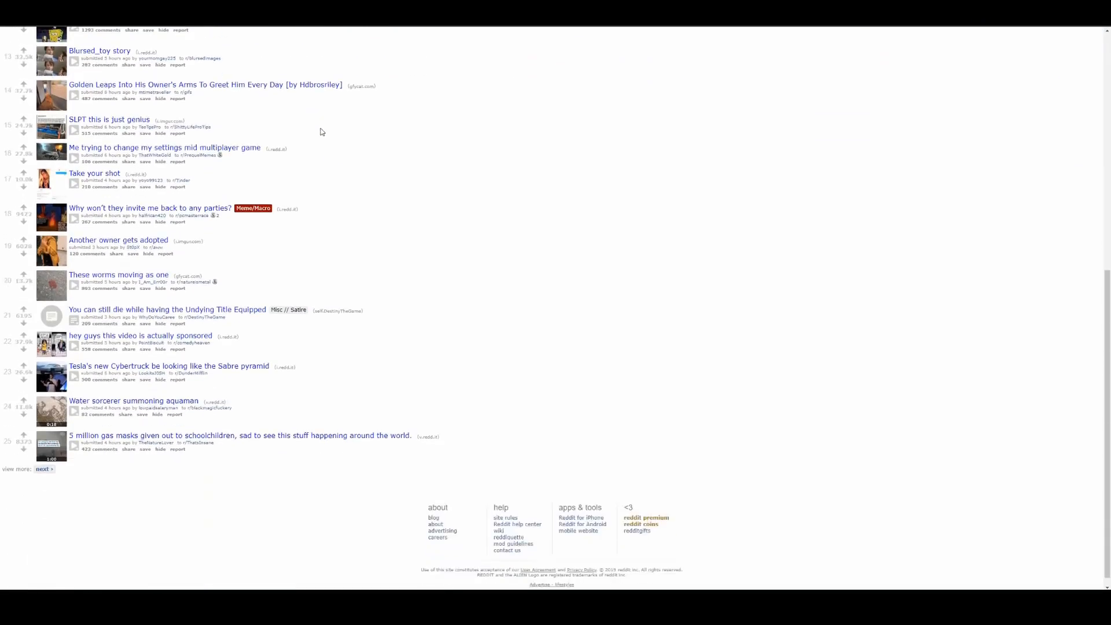
scroll(up, 3)
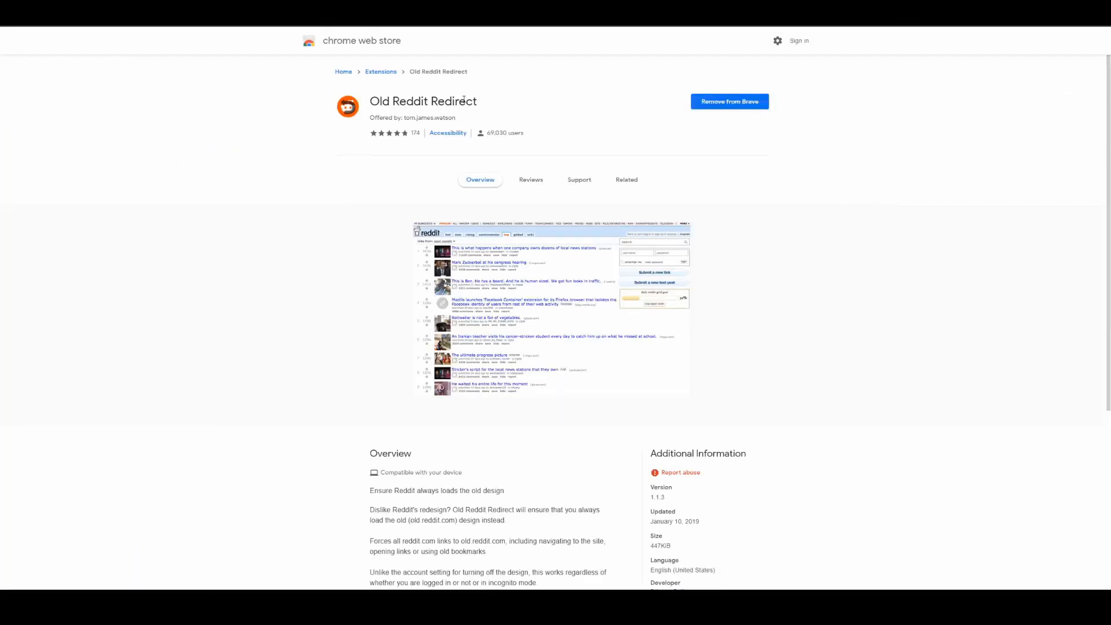
mouse_move(810, 270)
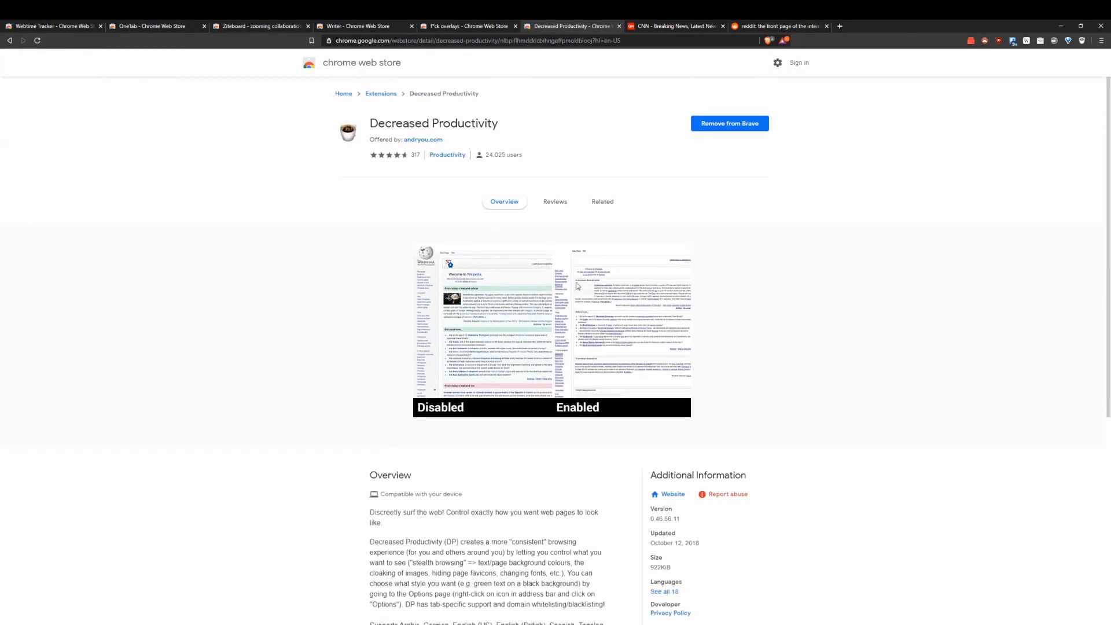
scroll(down, 3)
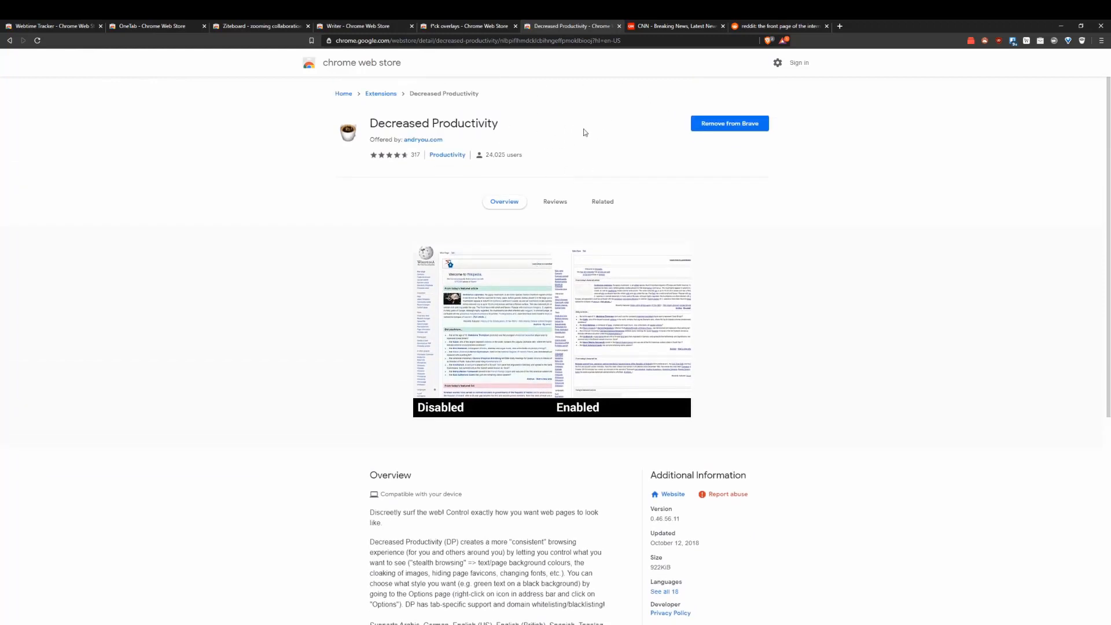
click(673, 26)
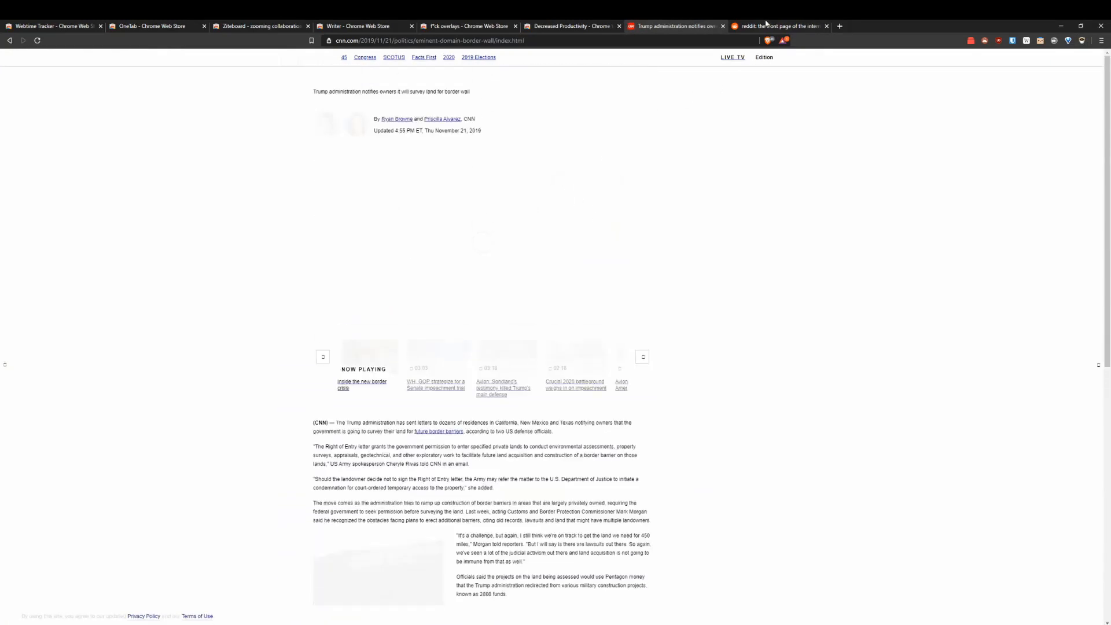
Show the old.reddit.com front page and scroll down through its posts
click(777, 26)
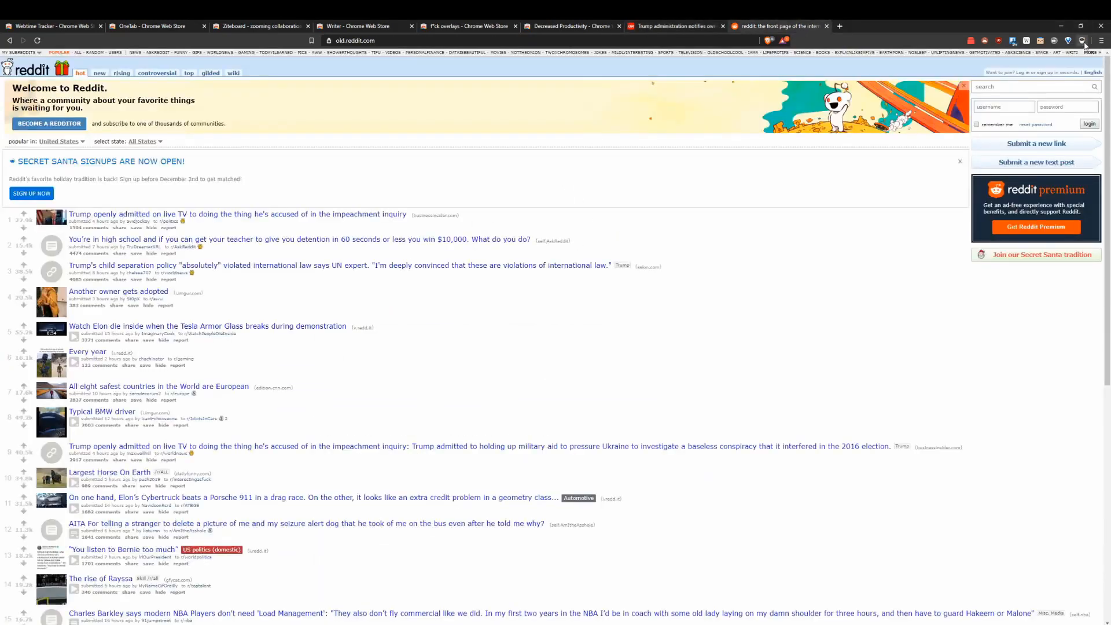
scroll(down, 3)
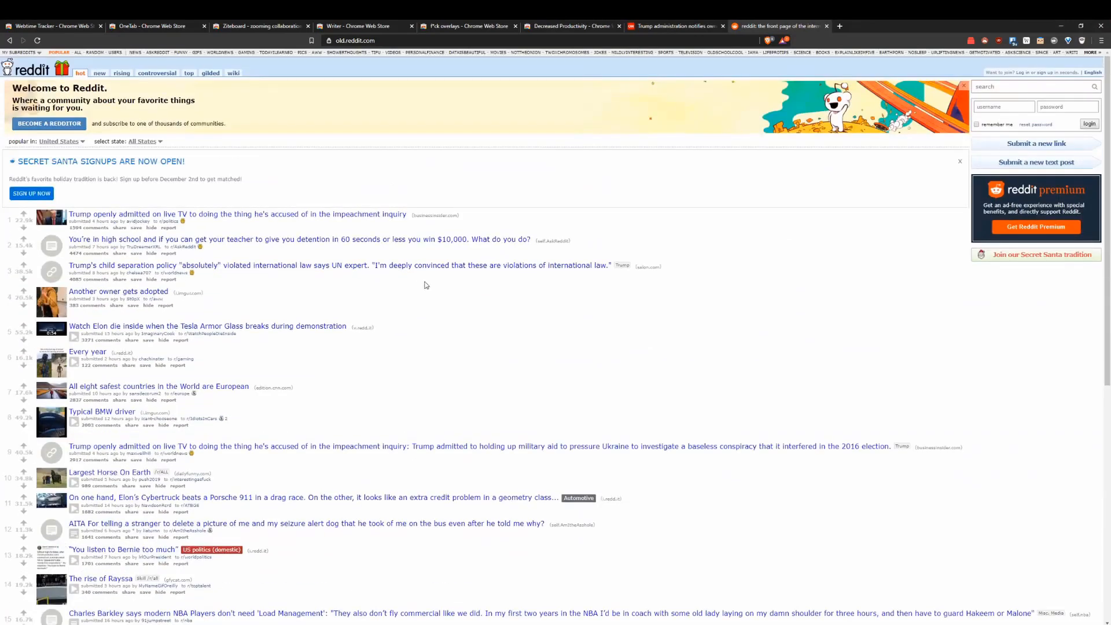
scroll(down, 3)
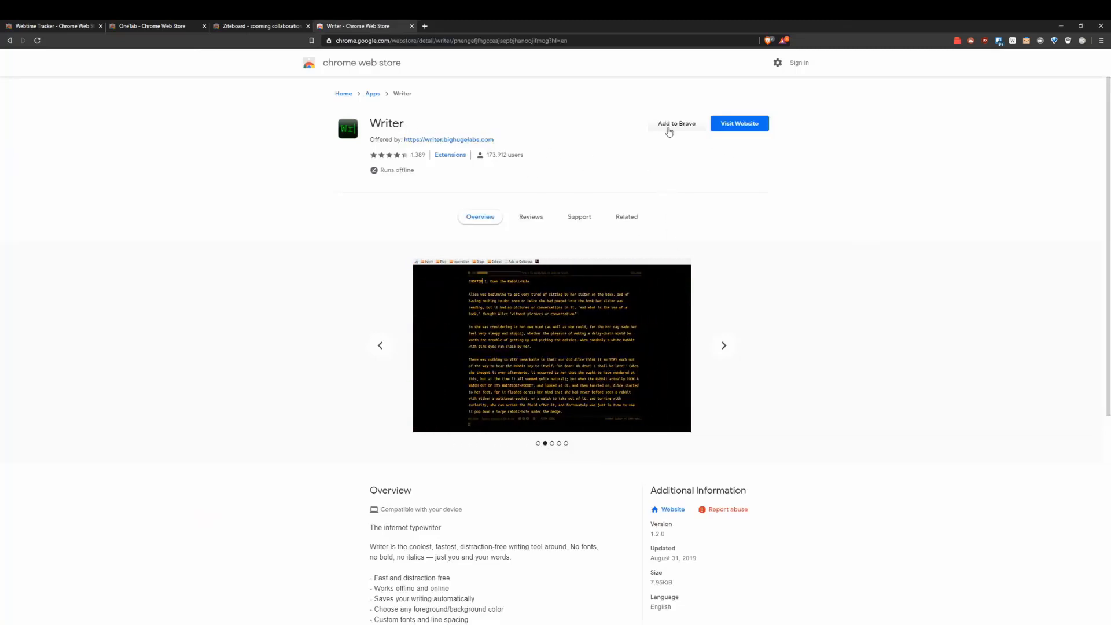
Add the Writer app to Brave and launch it from the apps page
click(676, 124)
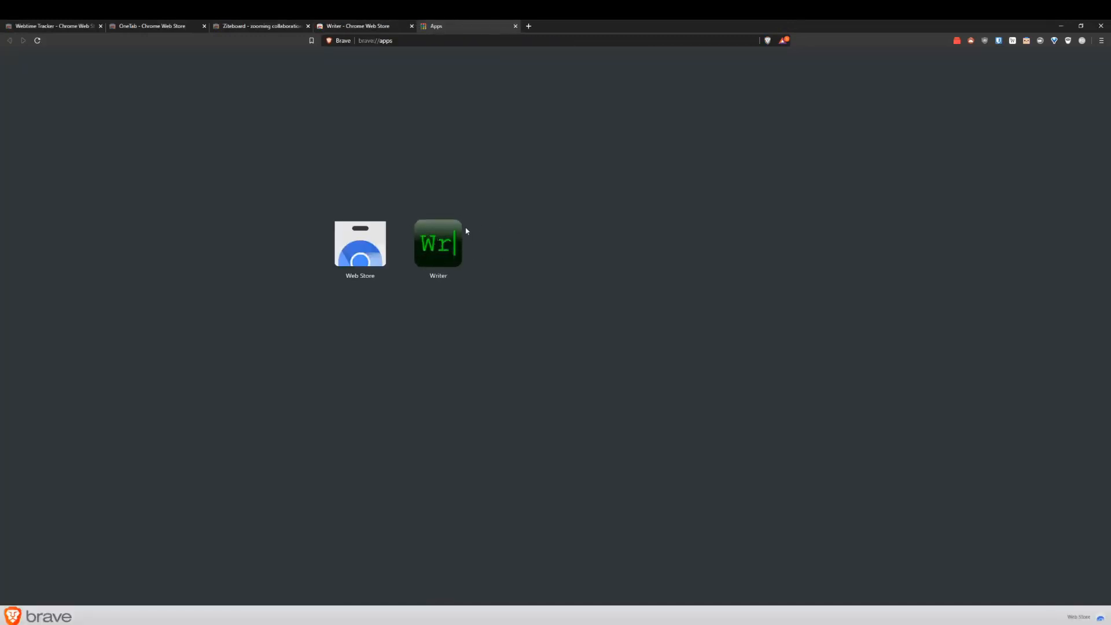
click(438, 244)
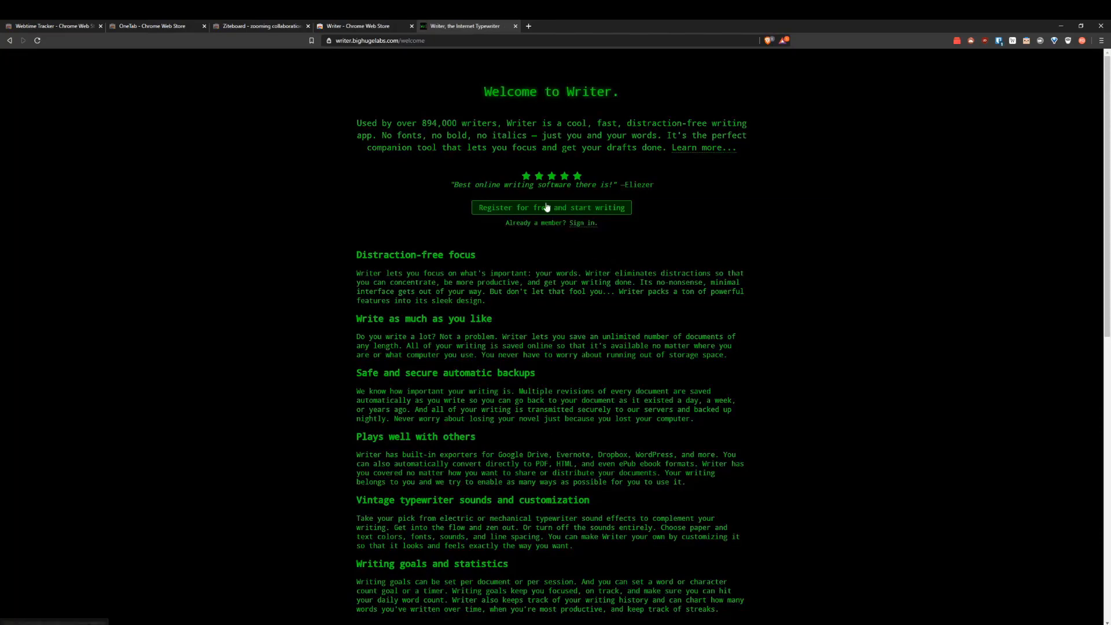
Scroll through the features on Writer's welcome page
scroll(down, 3)
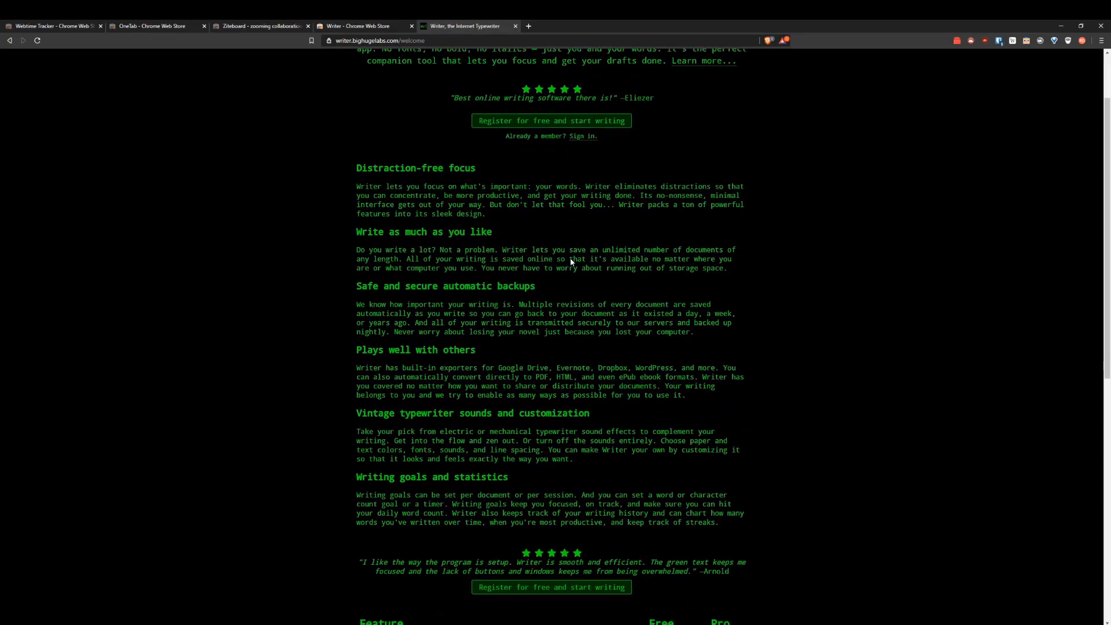
scroll(down, 3)
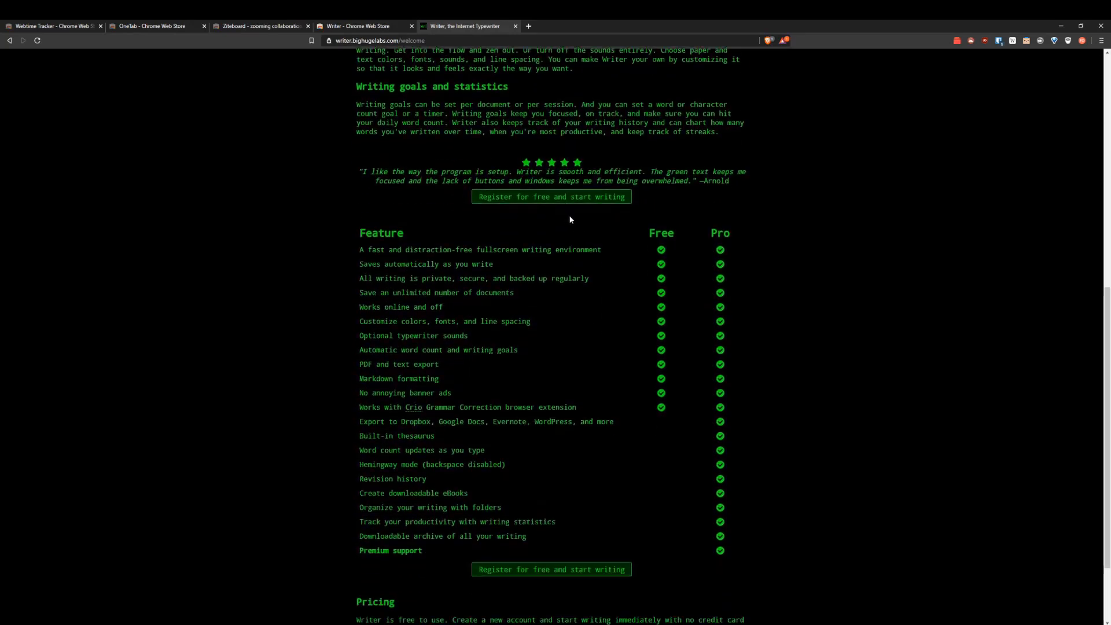
mouse_move(640, 345)
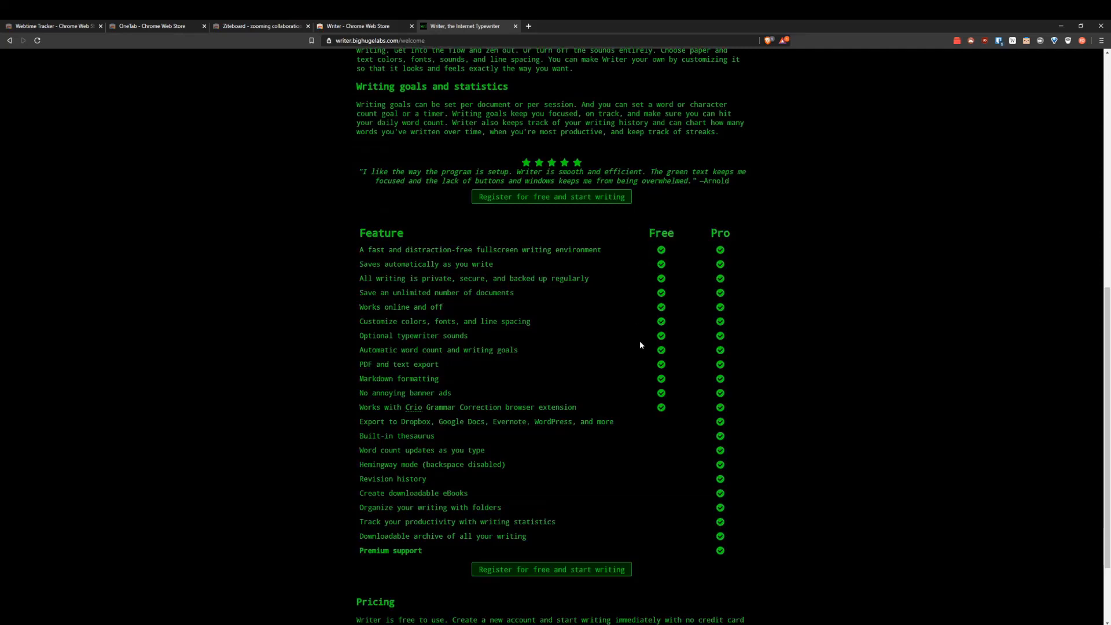
scroll(down, 3)
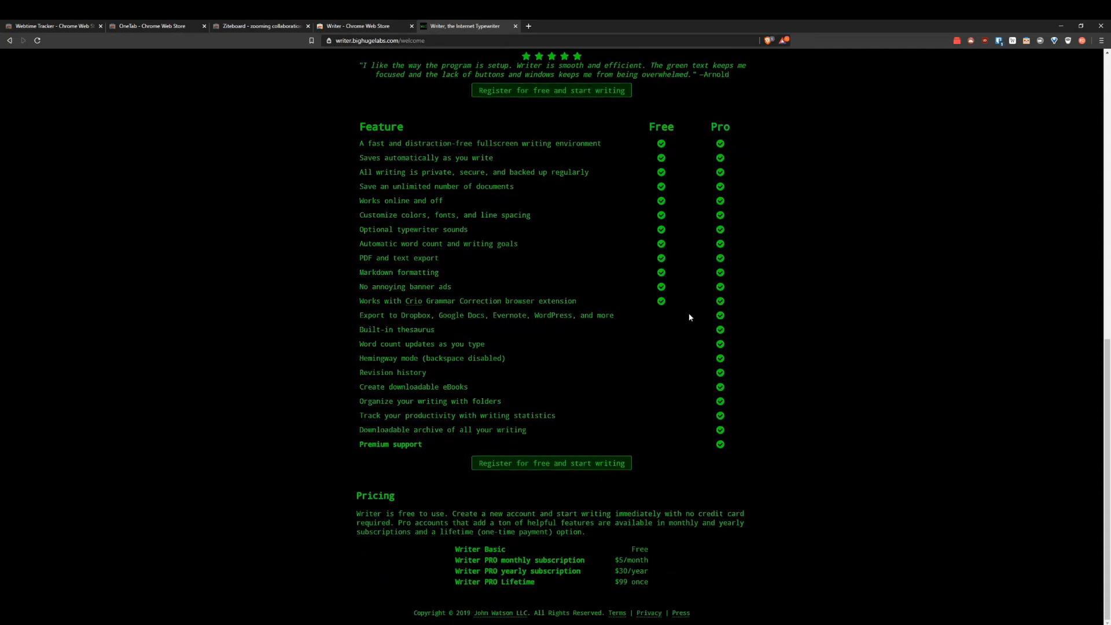
scroll(up, 3)
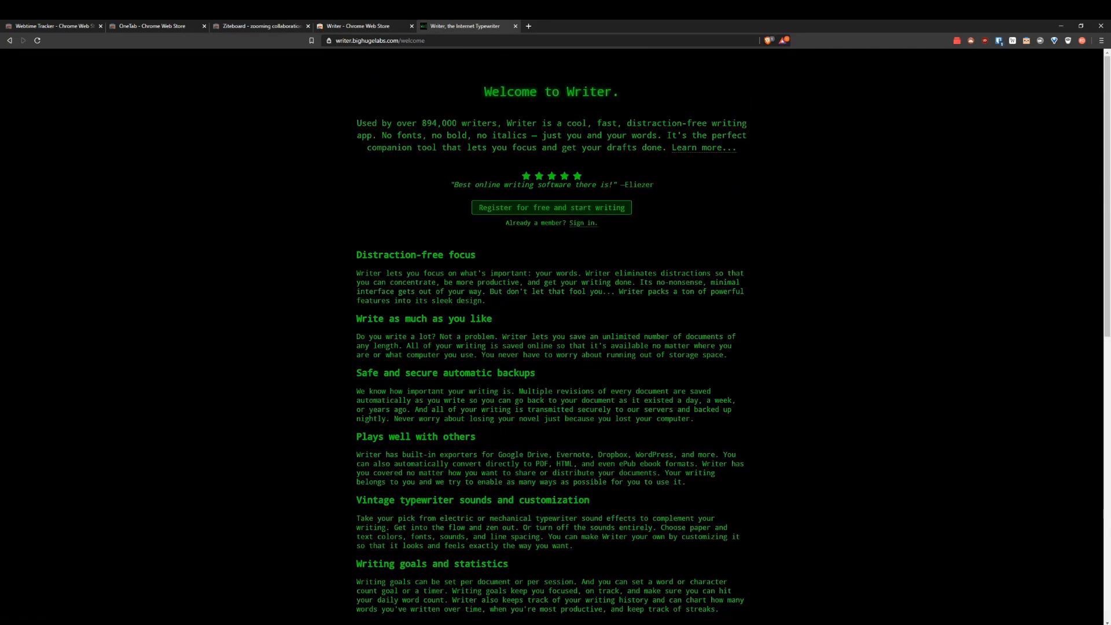
mouse_move(771, 81)
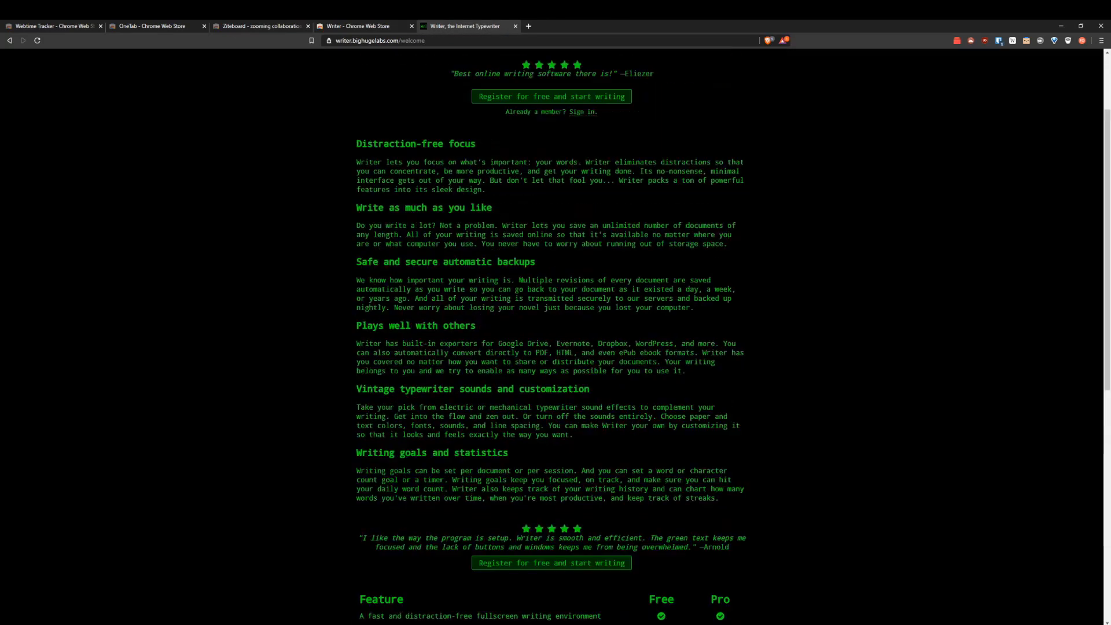
Flip to the Writer store listing and back, then review the Free versus Pro pricing
click(363, 26)
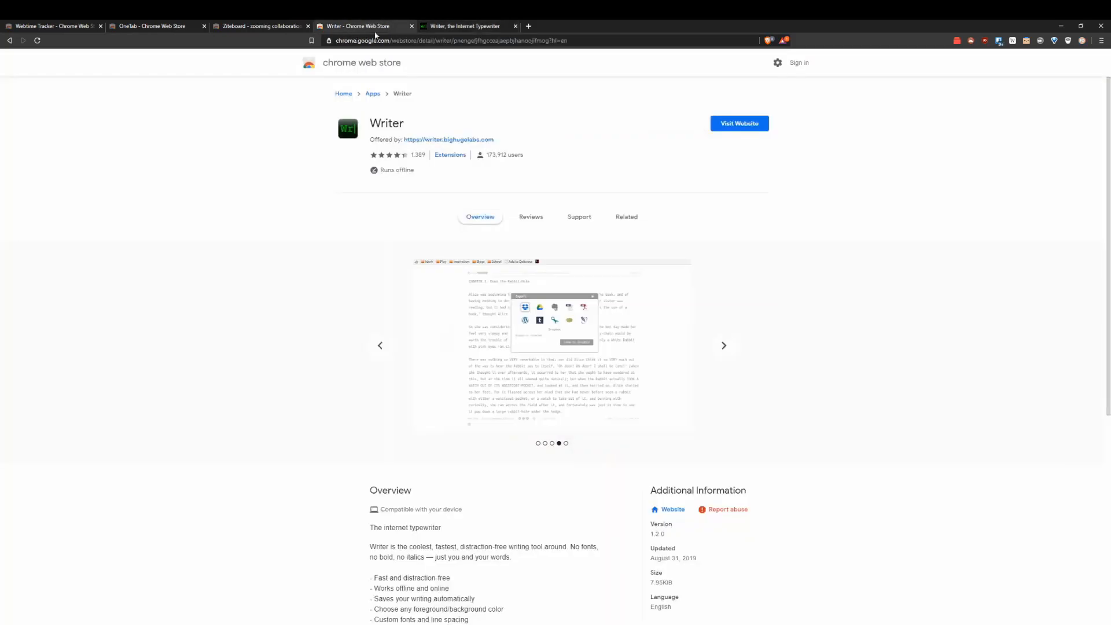
click(724, 346)
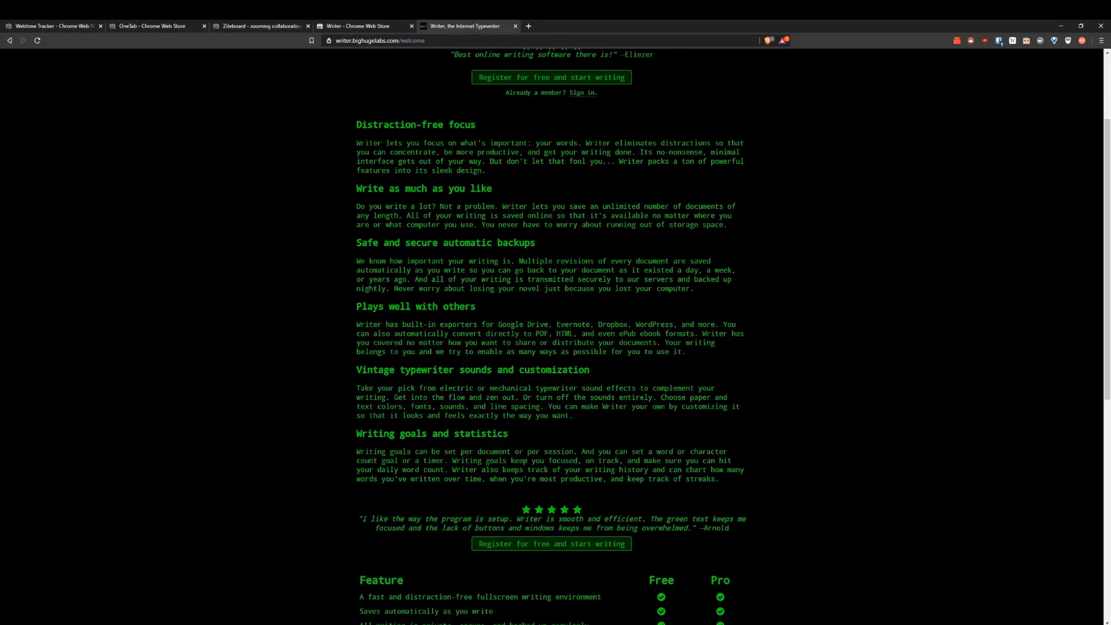
scroll(down, 3)
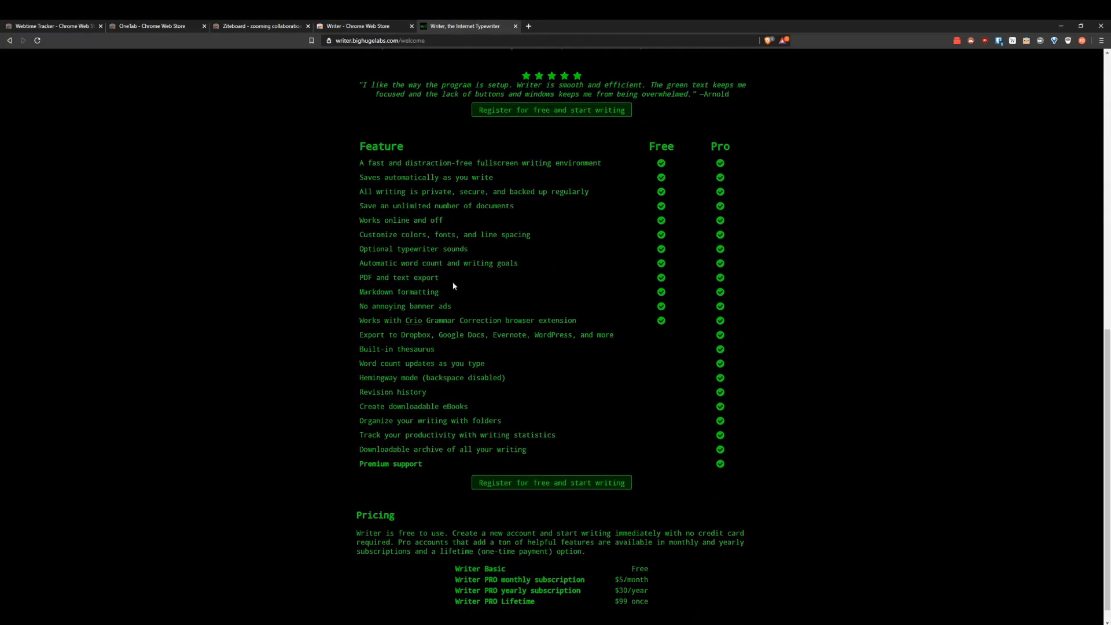
scroll(down, 3)
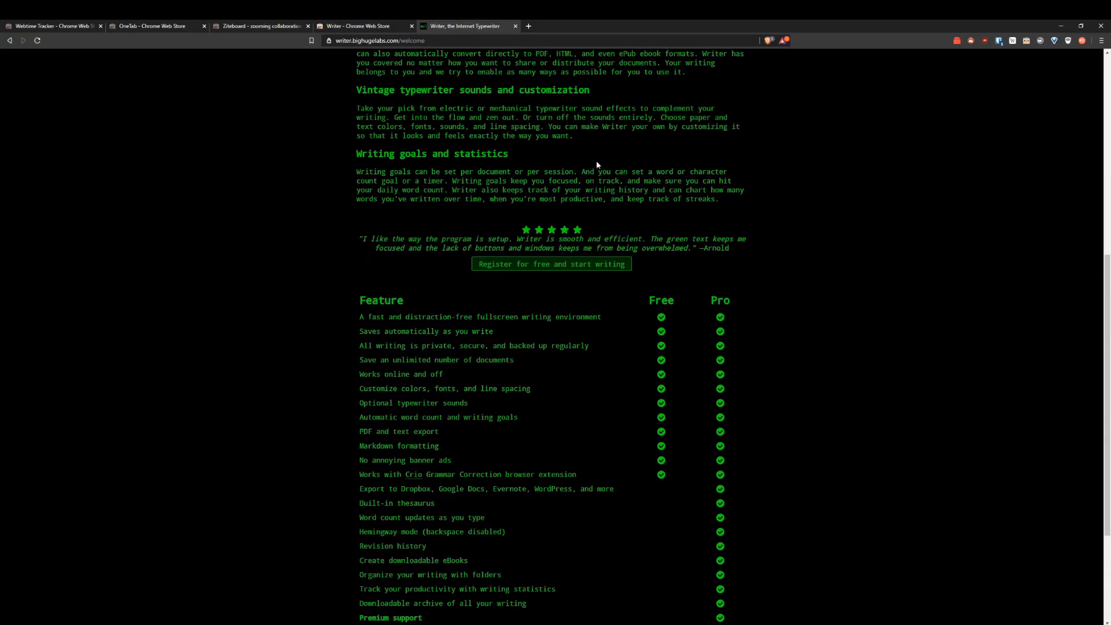
scroll(up, 3)
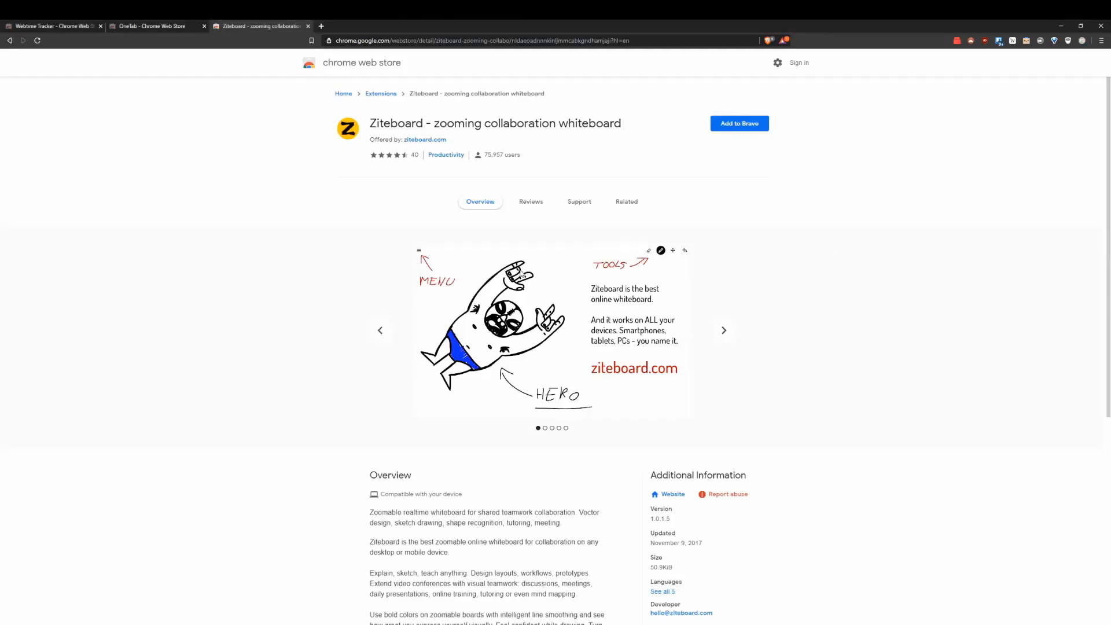
mouse_move(579, 264)
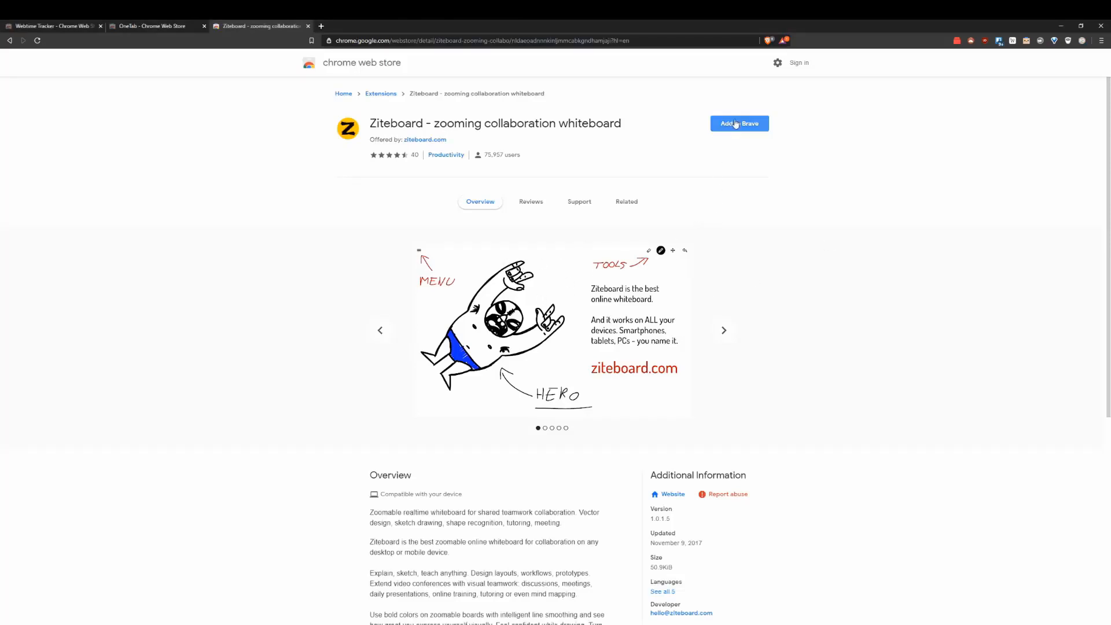
mouse_move(482, 334)
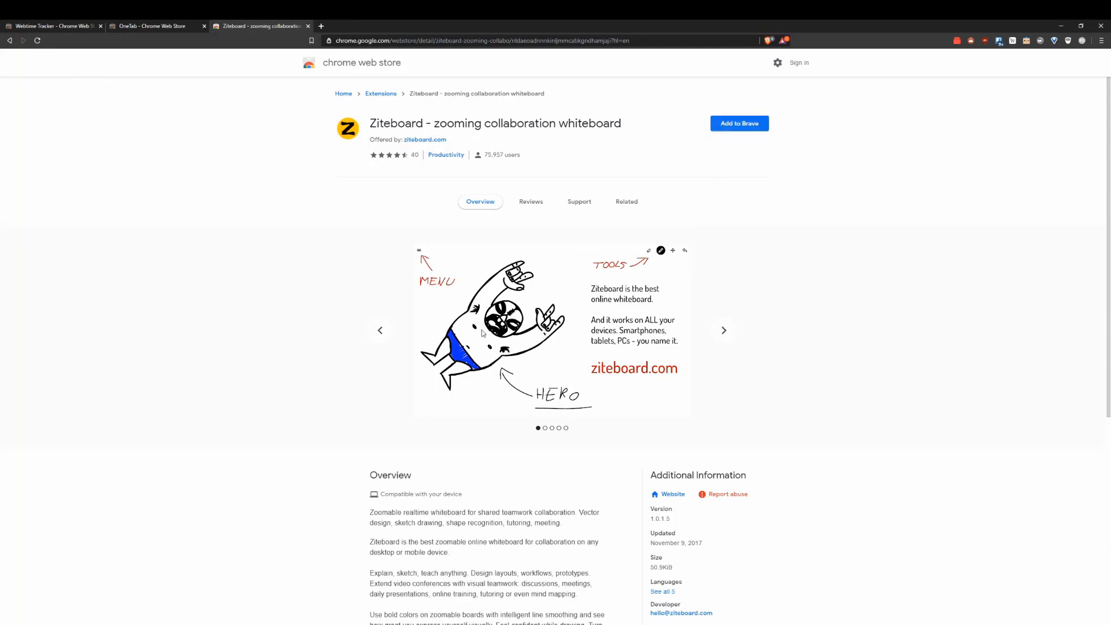
mouse_move(563, 102)
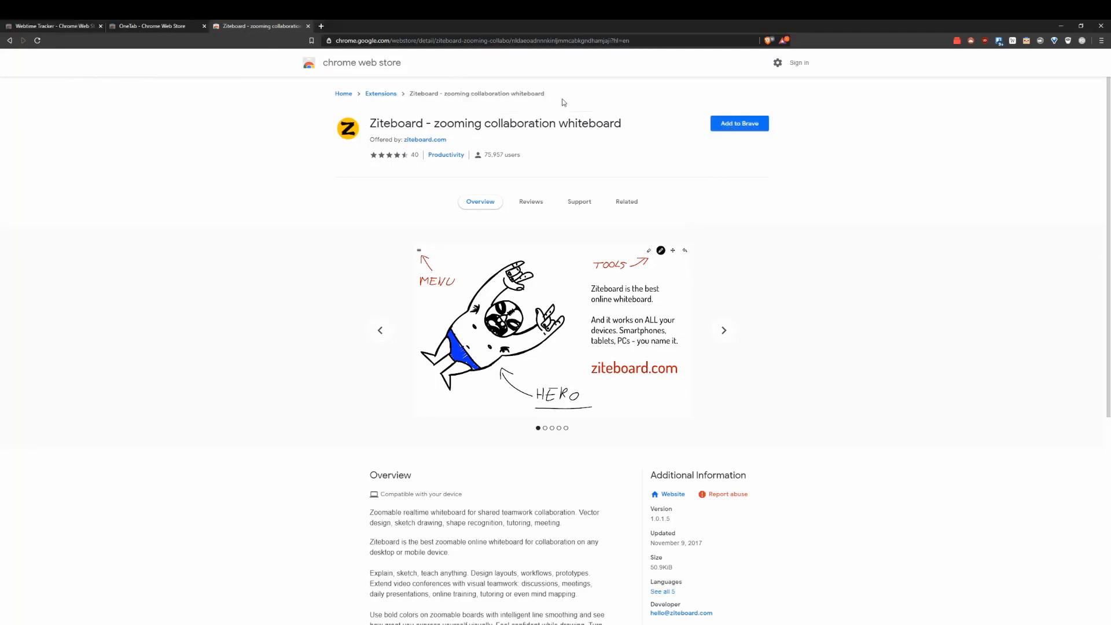
click(739, 122)
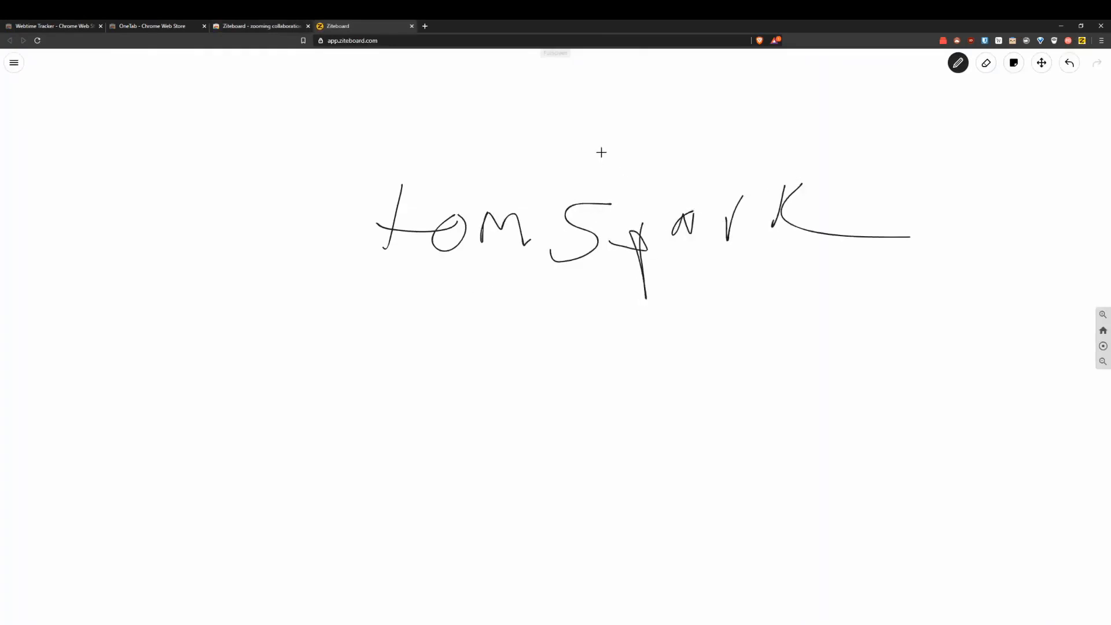
Add a blank yellow sticky note beside the handwriting, ready for typing
click(1013, 62)
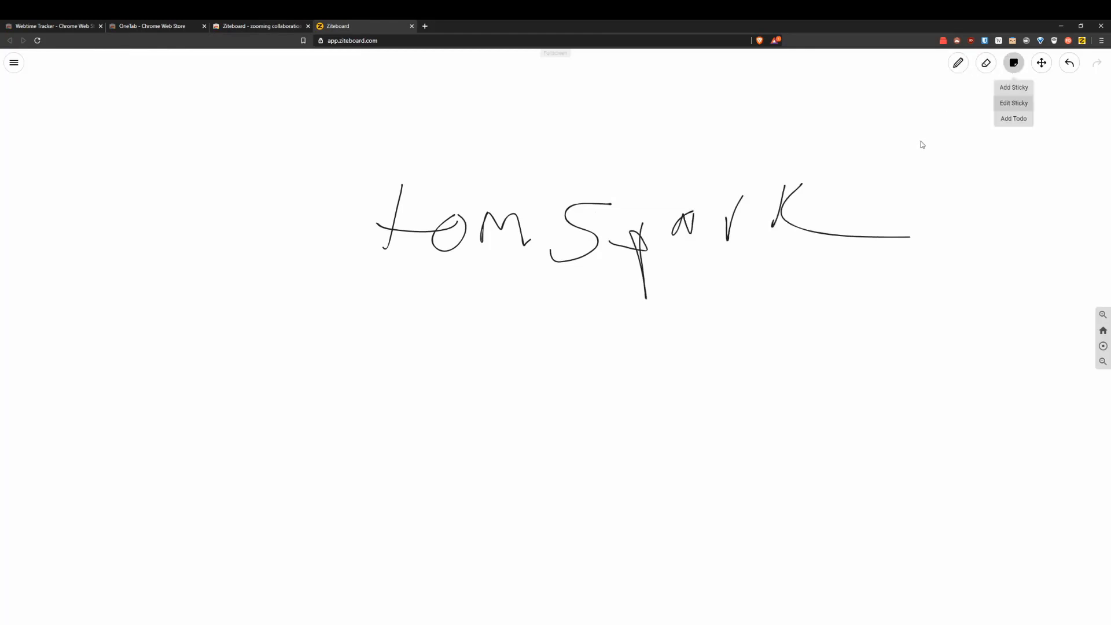
click(1012, 86)
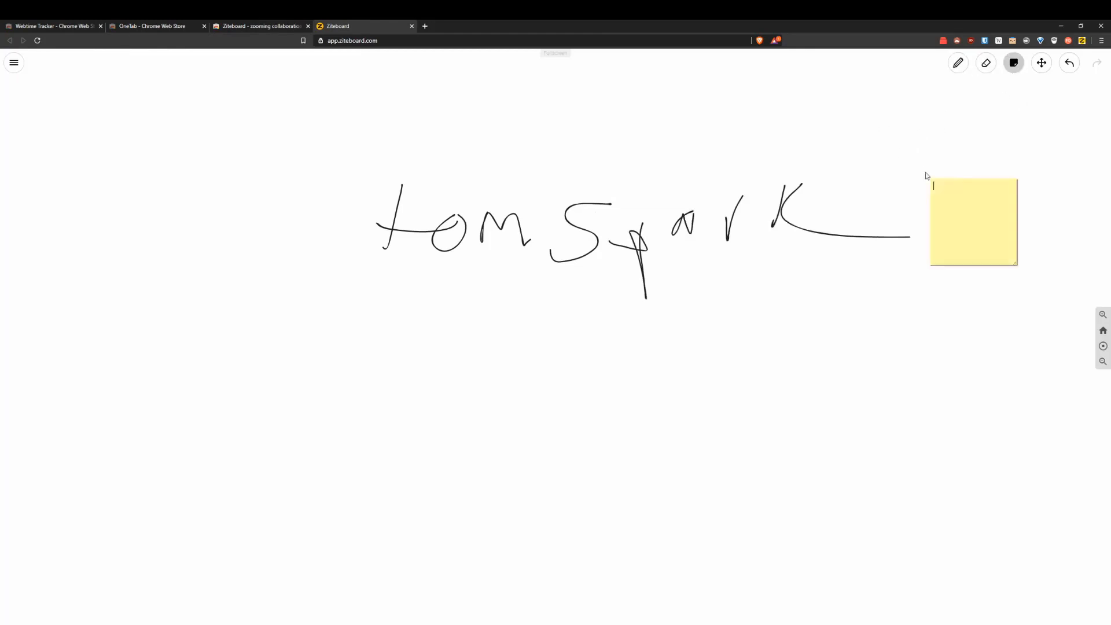
click(985, 63)
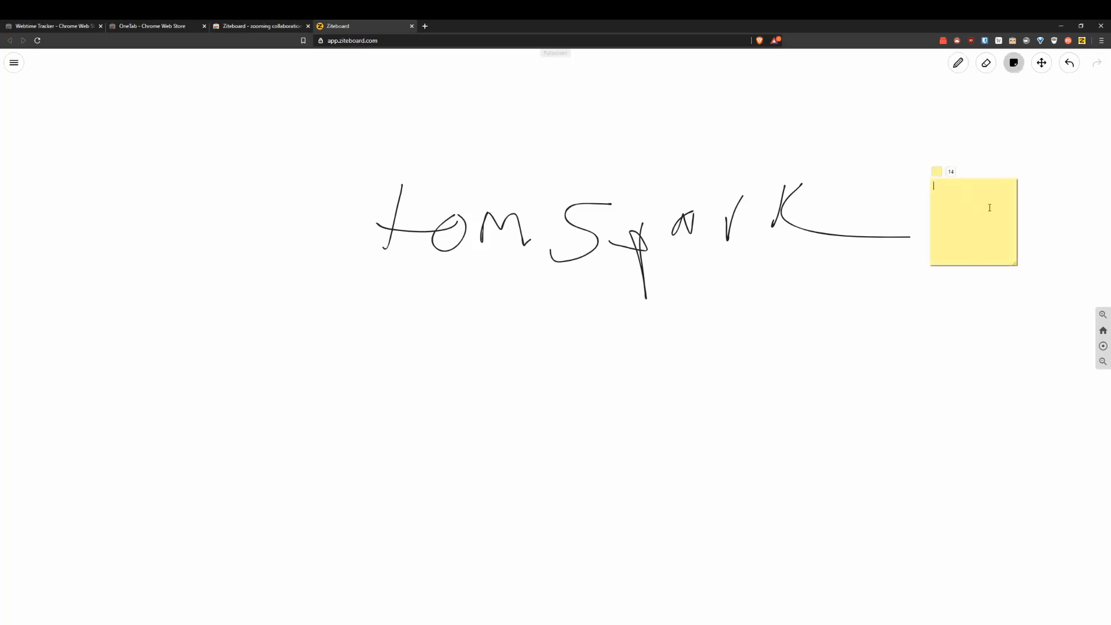
Write 'Tom spark reviews' on the sticky note and dismiss the Save Board prompt
text(Tom spark reviews)
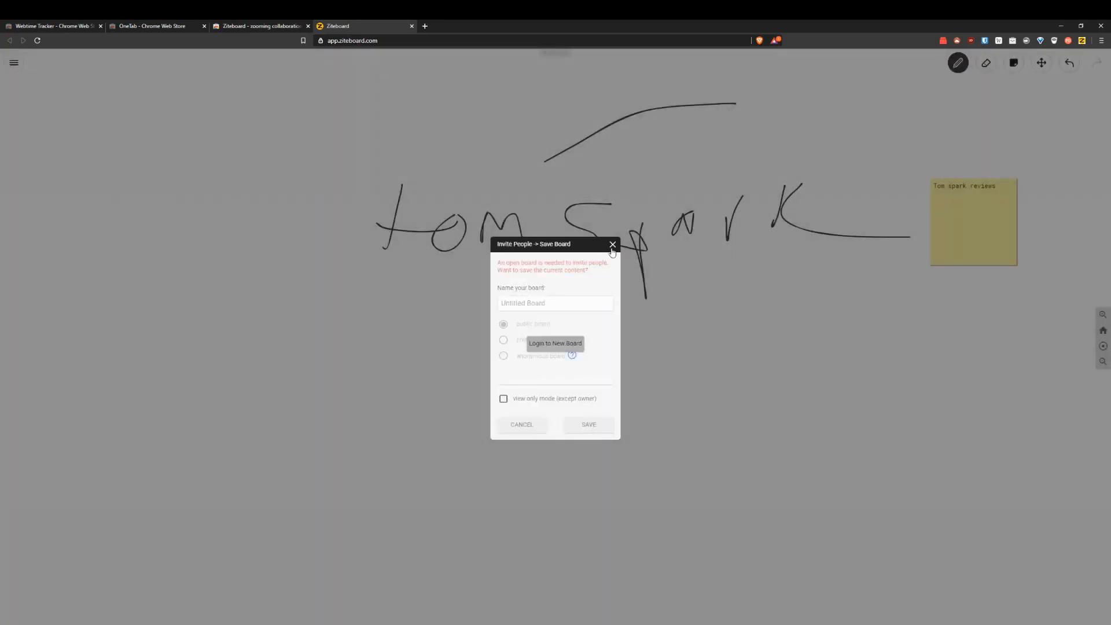
click(613, 244)
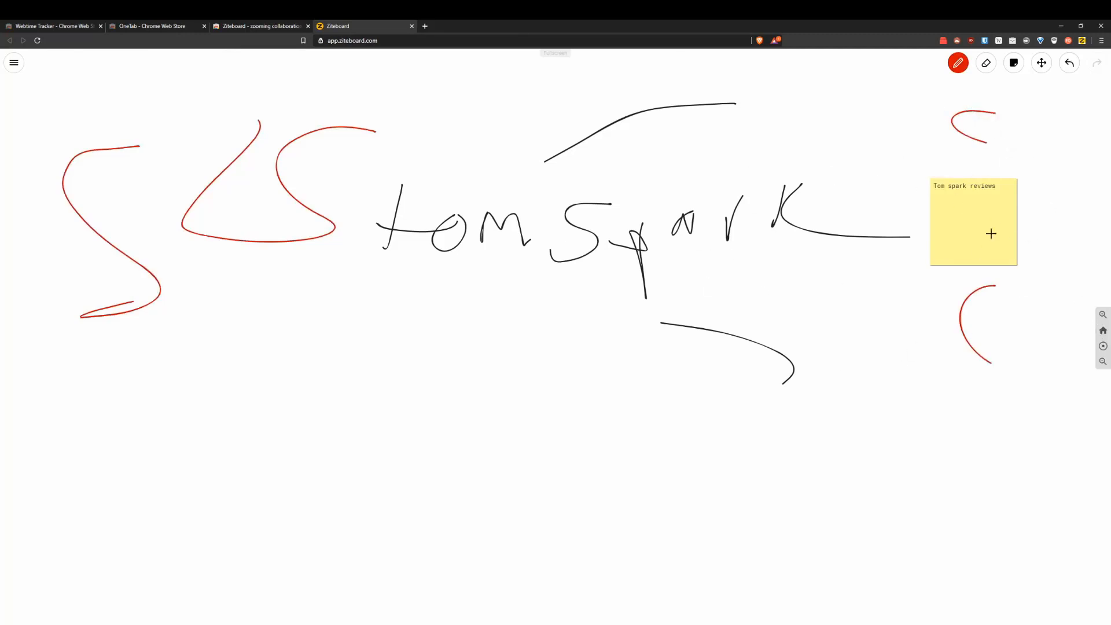
mouse_move(515, 107)
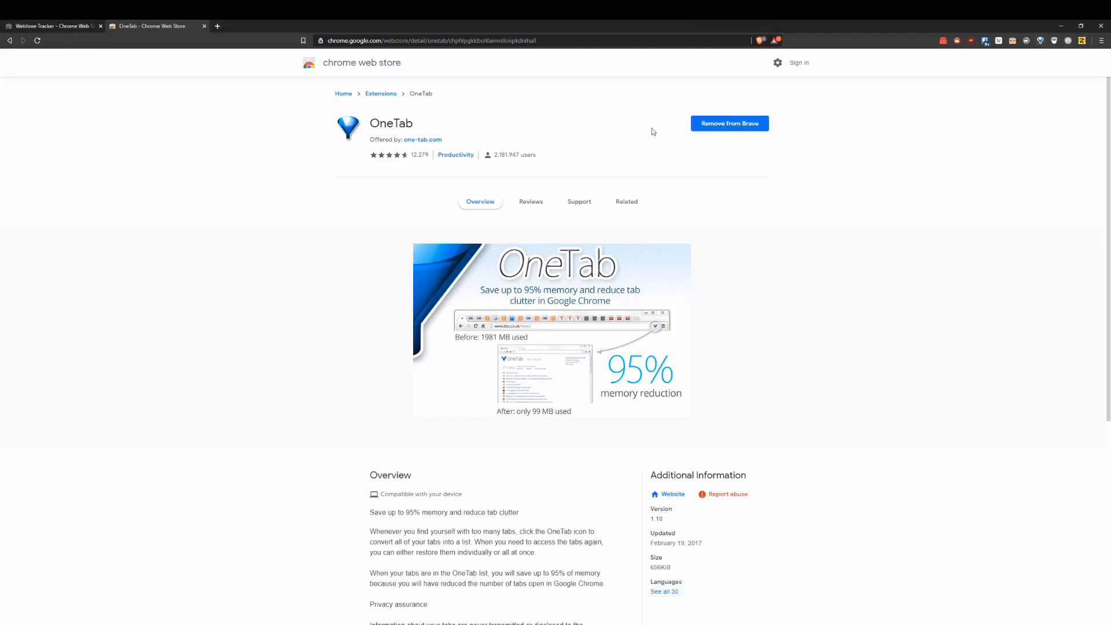
Collapse the store tabs into OneTab and restore the Webtime Tracker entry
click(1039, 41)
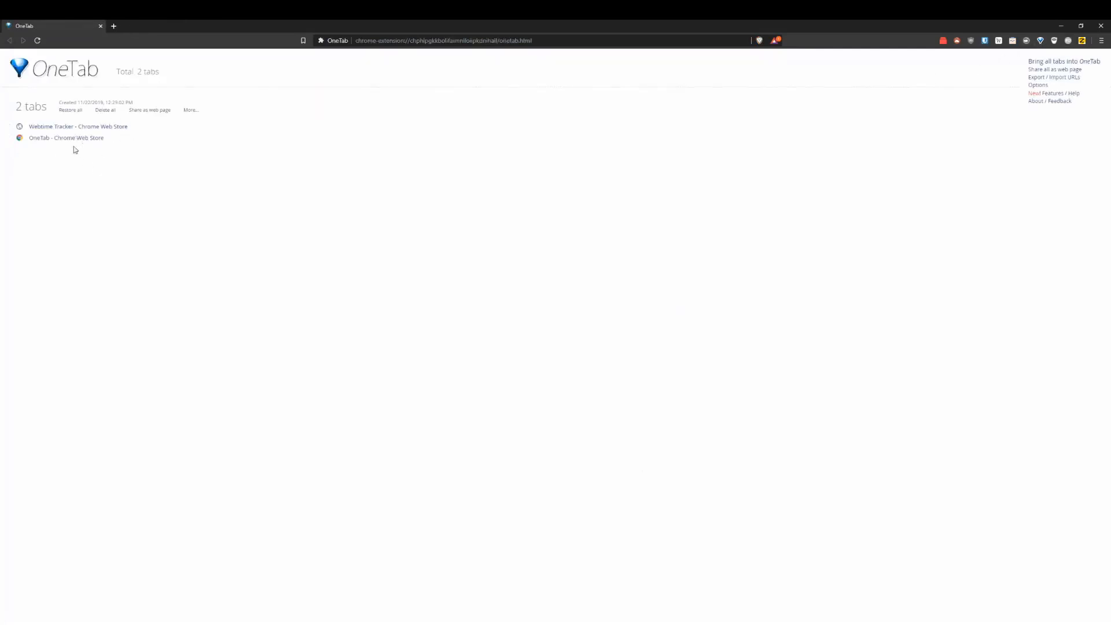
mouse_move(154, 85)
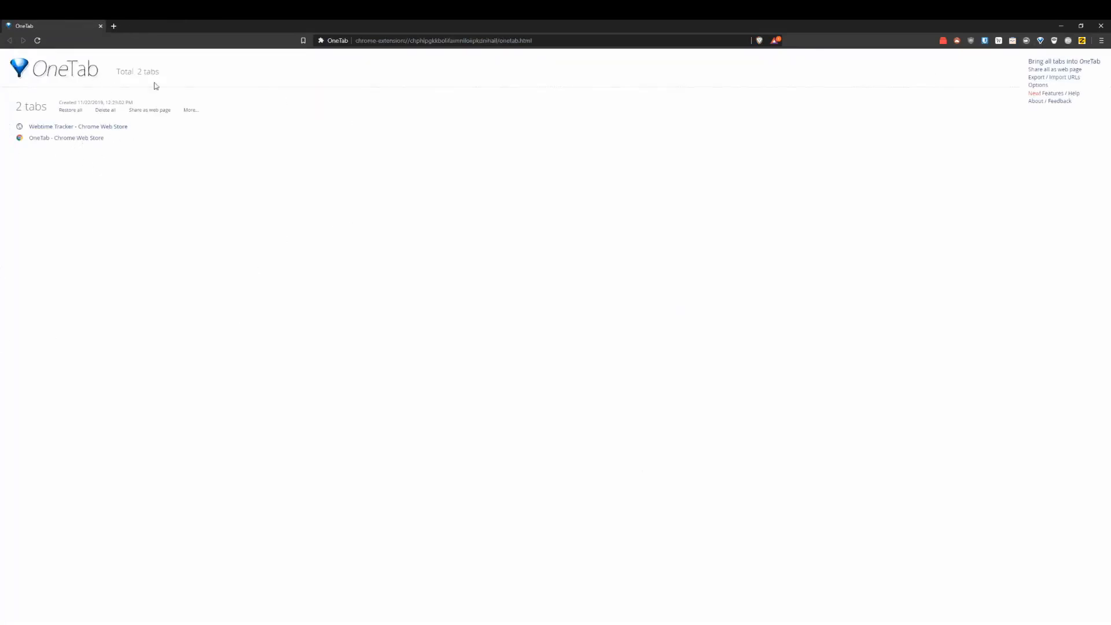
click(78, 126)
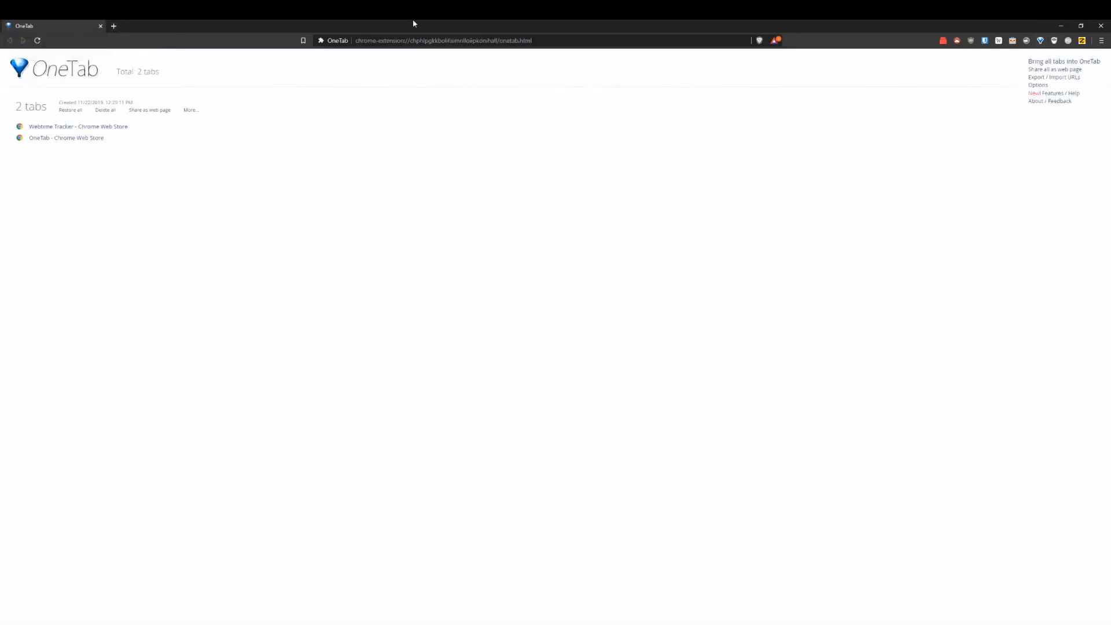
mouse_move(319, 102)
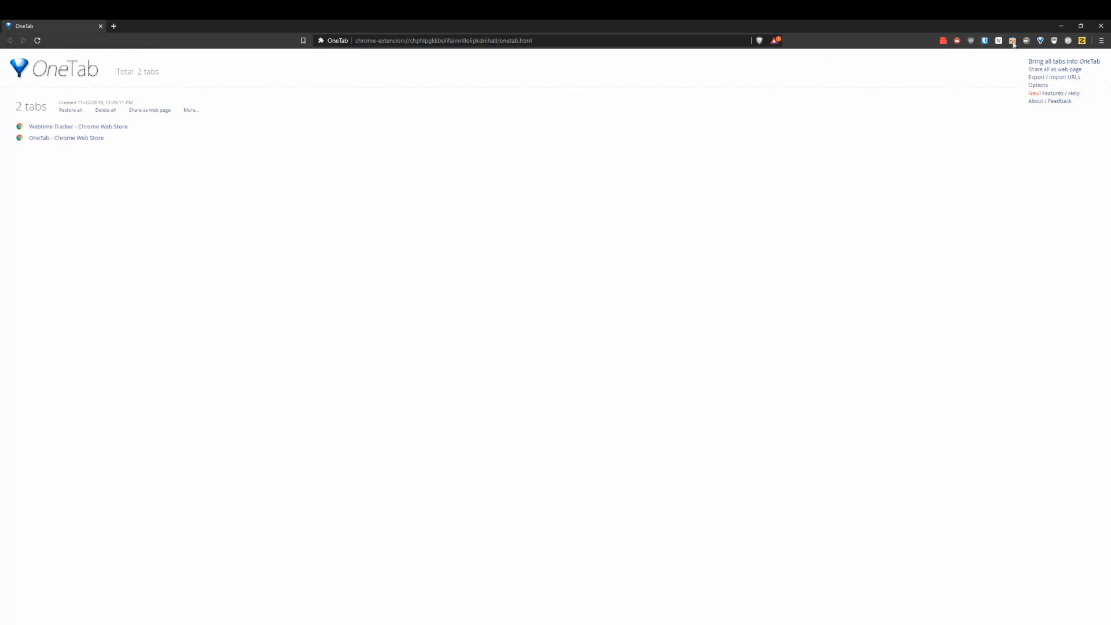
mouse_move(78, 130)
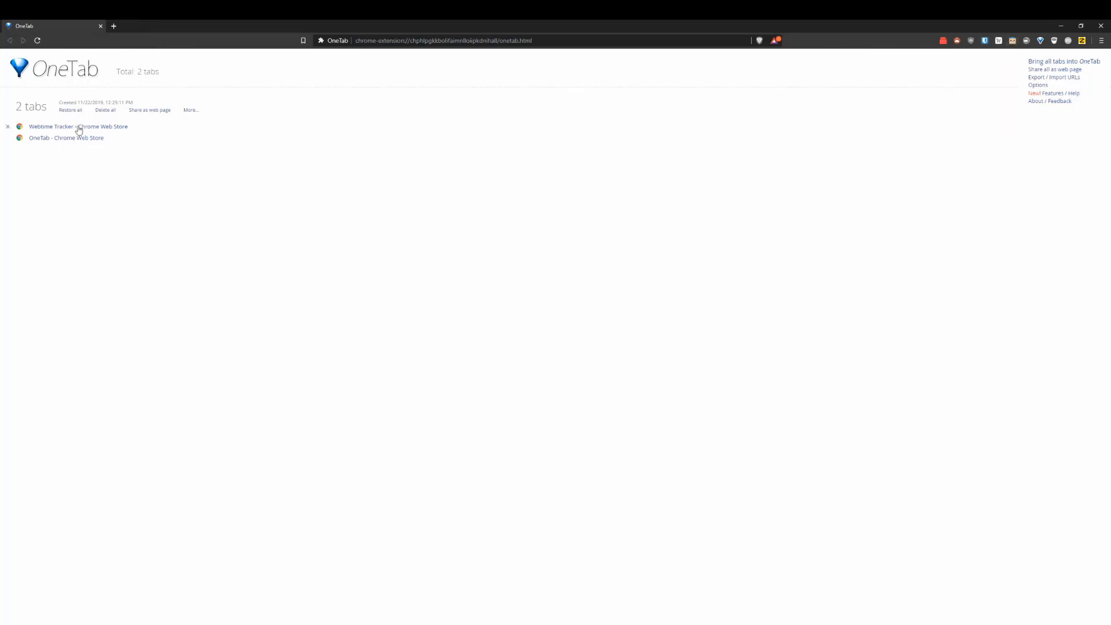
click(78, 127)
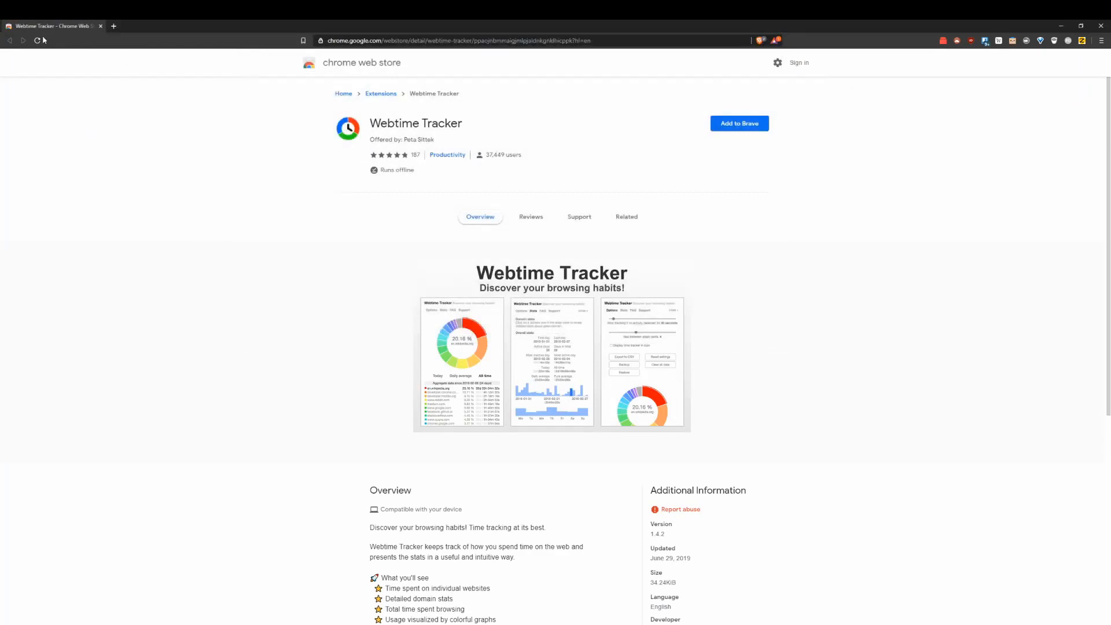
mouse_move(572, 186)
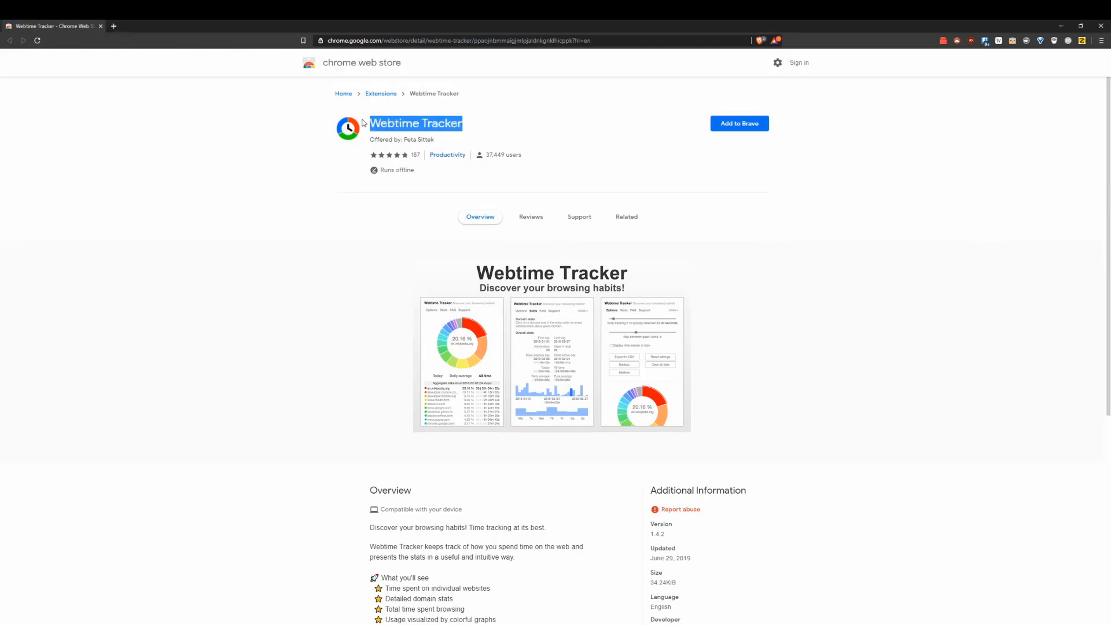
Read Webtime Tracker's privacy policy in a second tab, then return to its listing
click(461, 181)
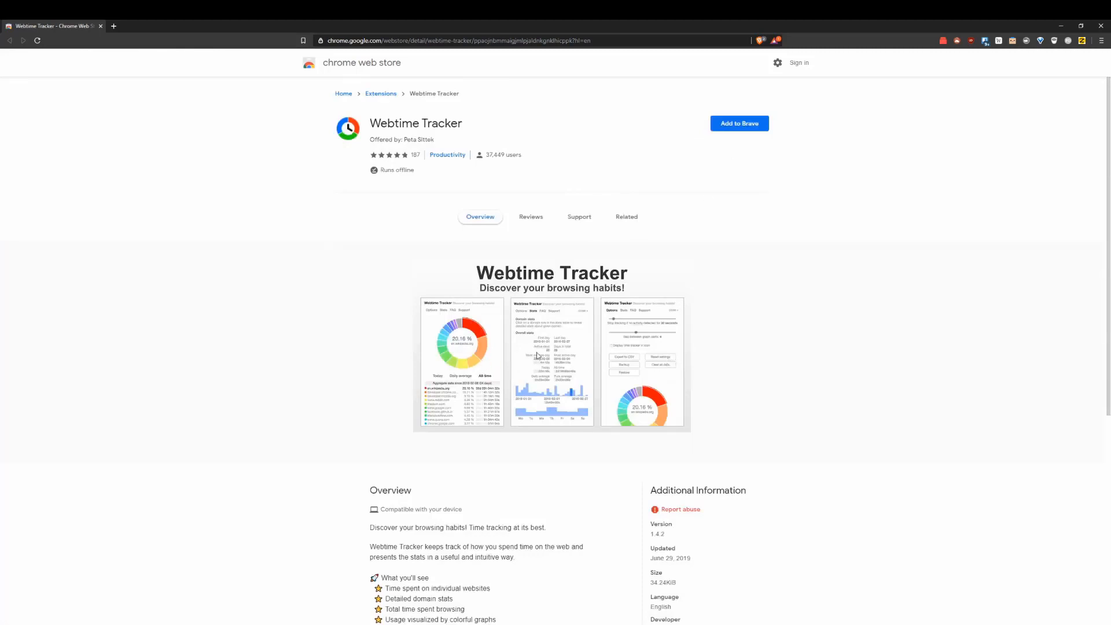
mouse_move(539, 354)
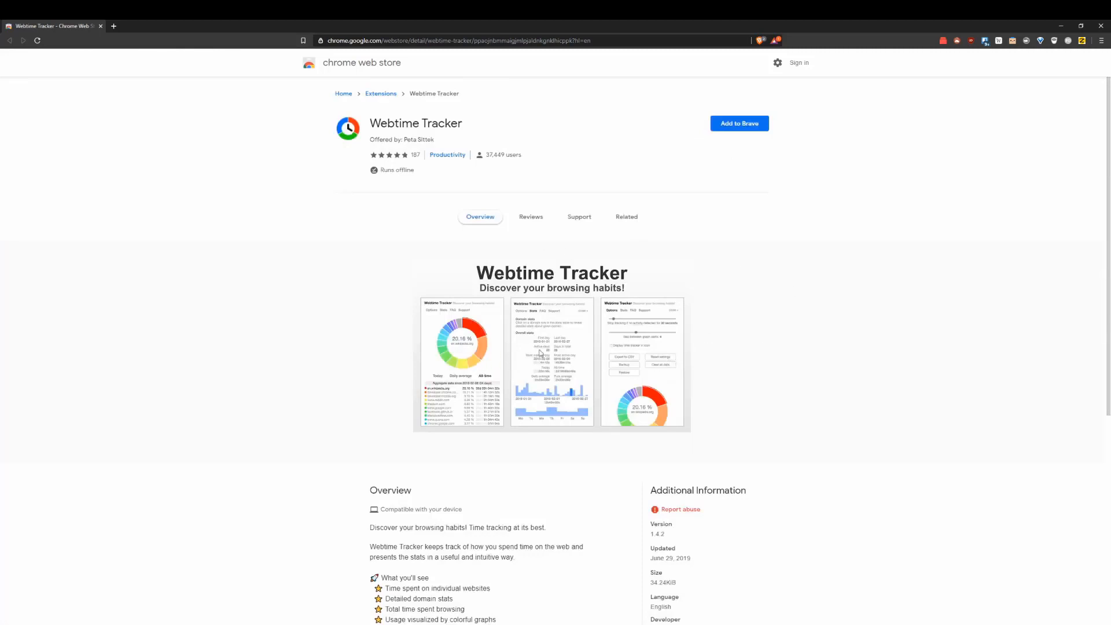
scroll(down, 3)
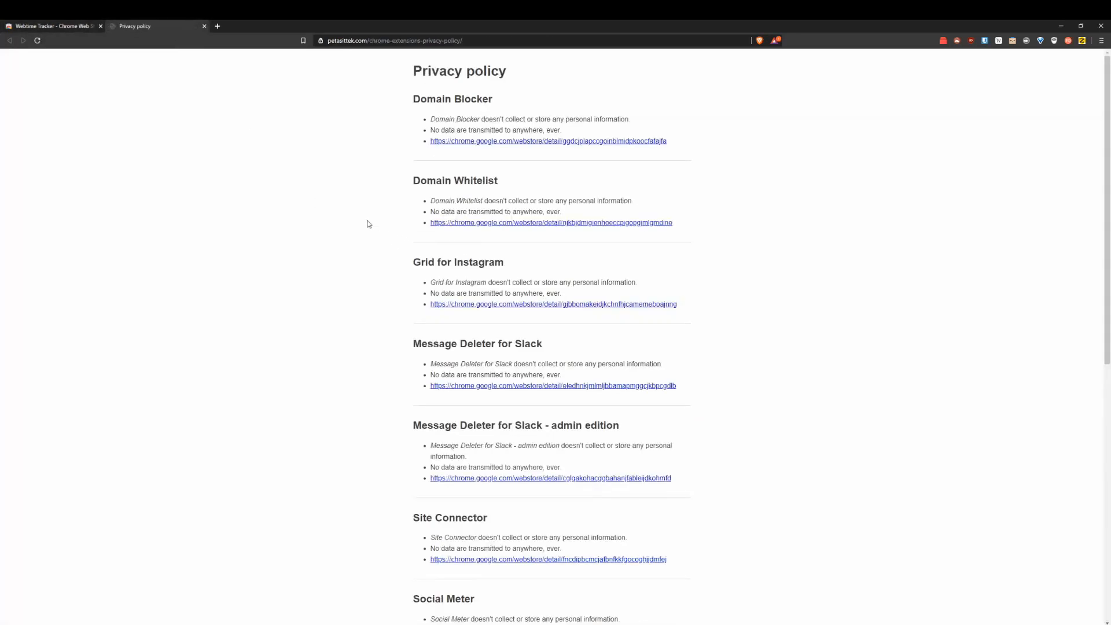
scroll(down, 3)
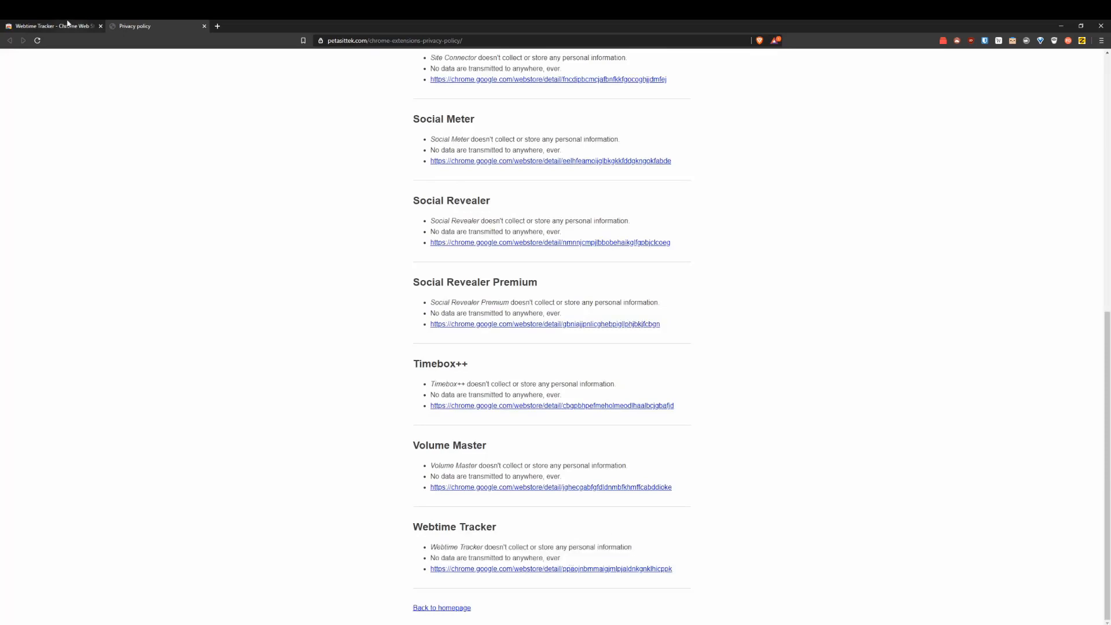
click(550, 568)
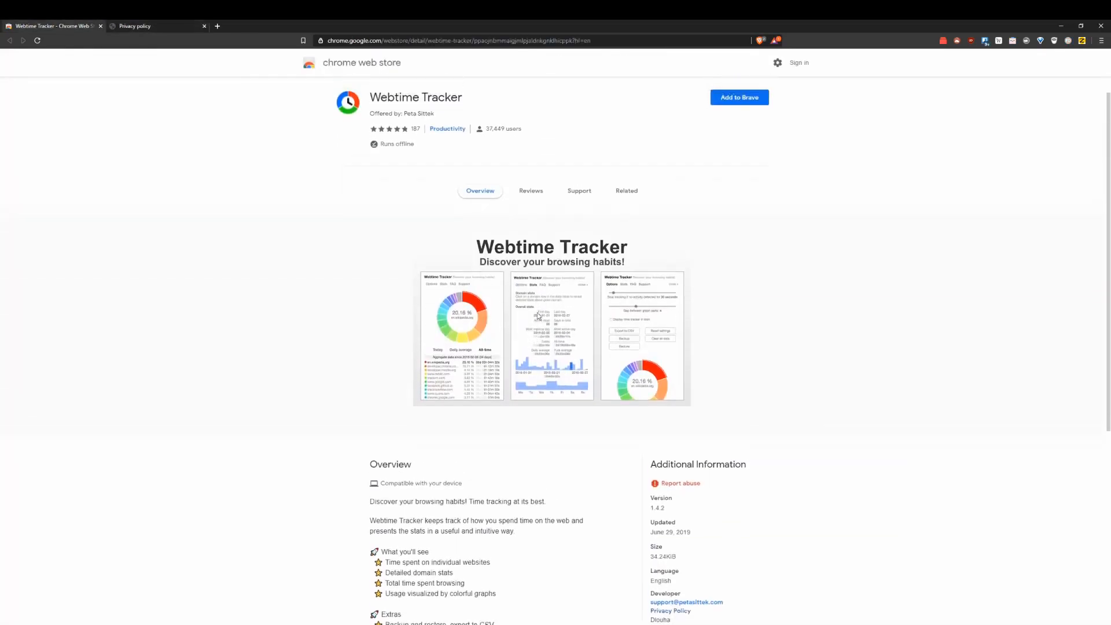
Install Webtime Tracker and view today's browsing stats, all on chrome.google.com
click(738, 97)
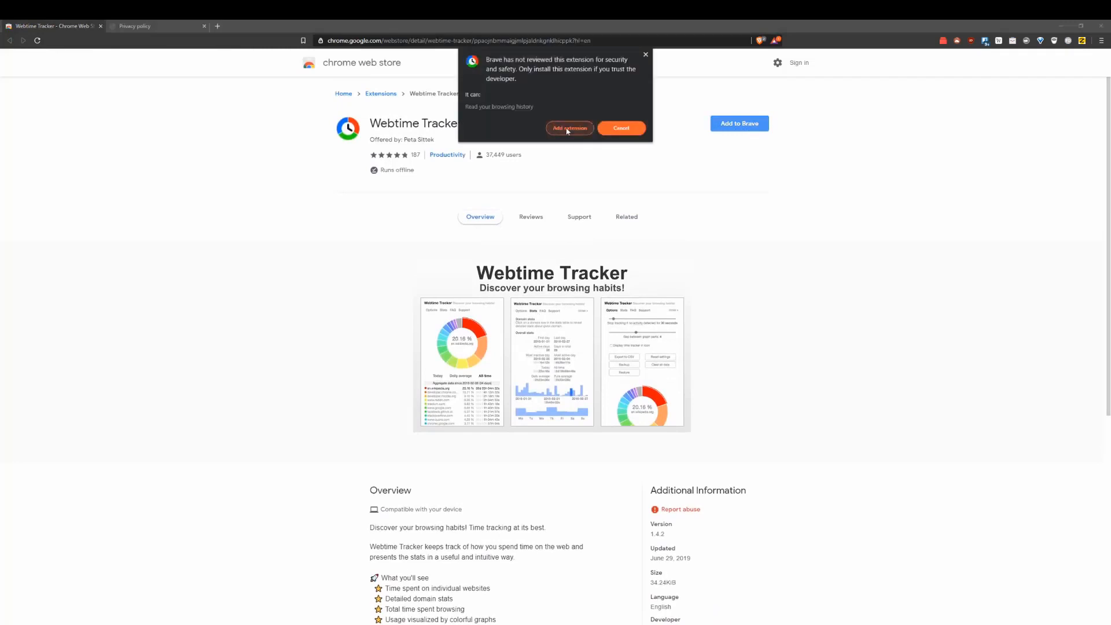
click(570, 128)
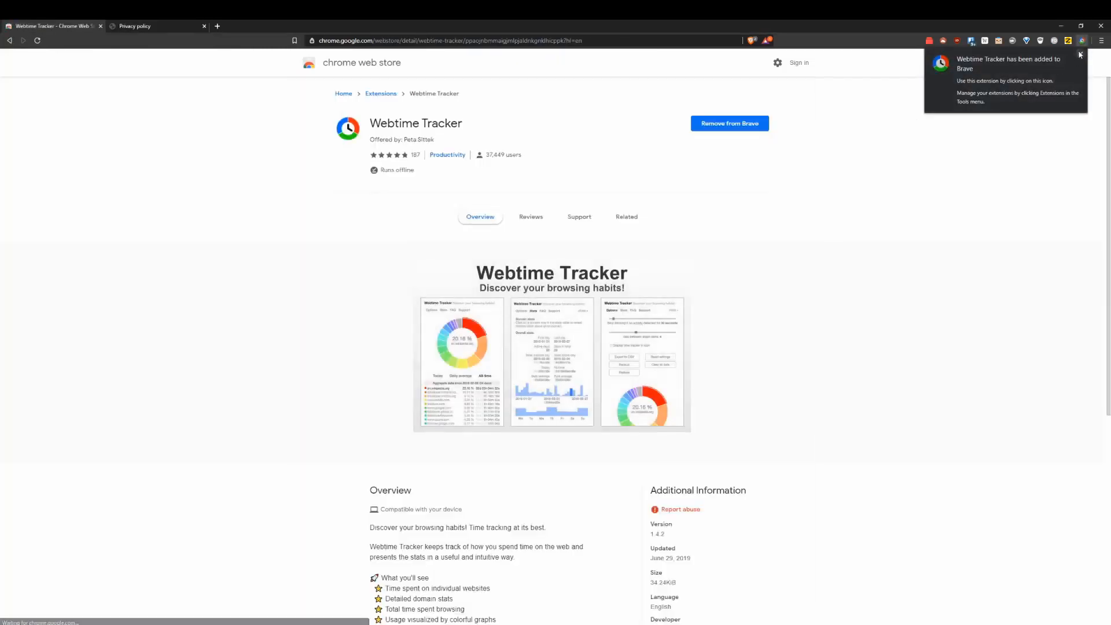
click(1081, 40)
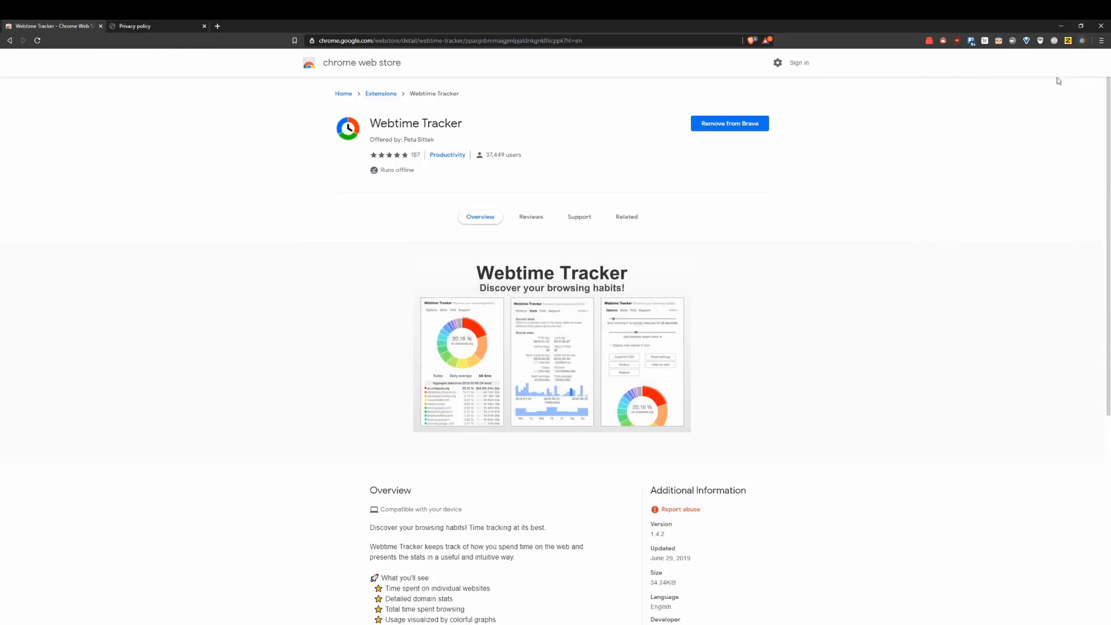
click(1082, 41)
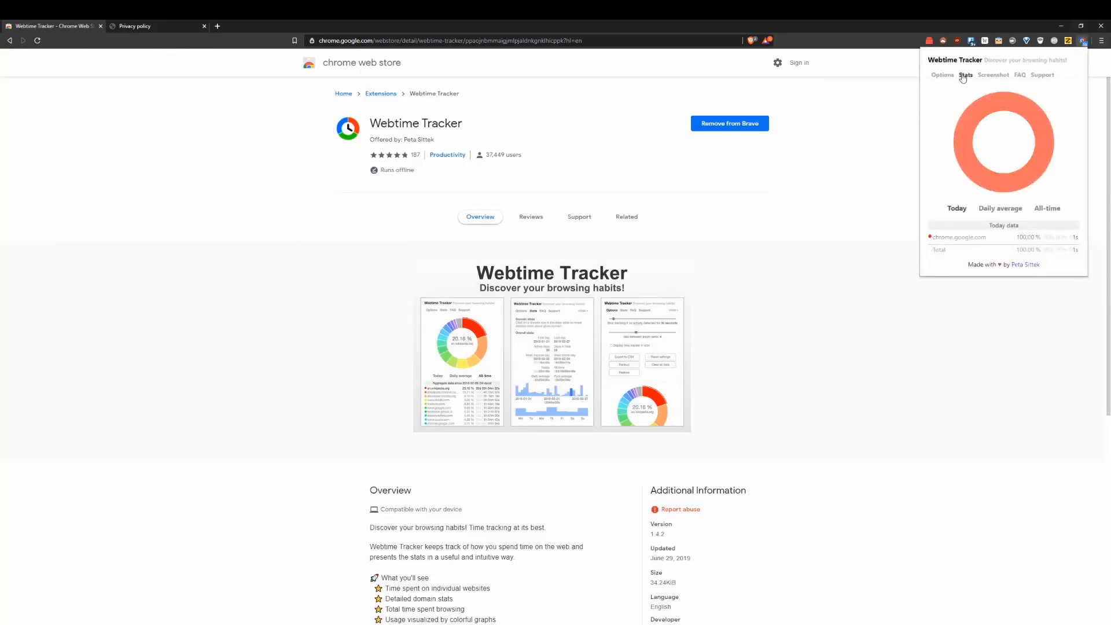
click(960, 75)
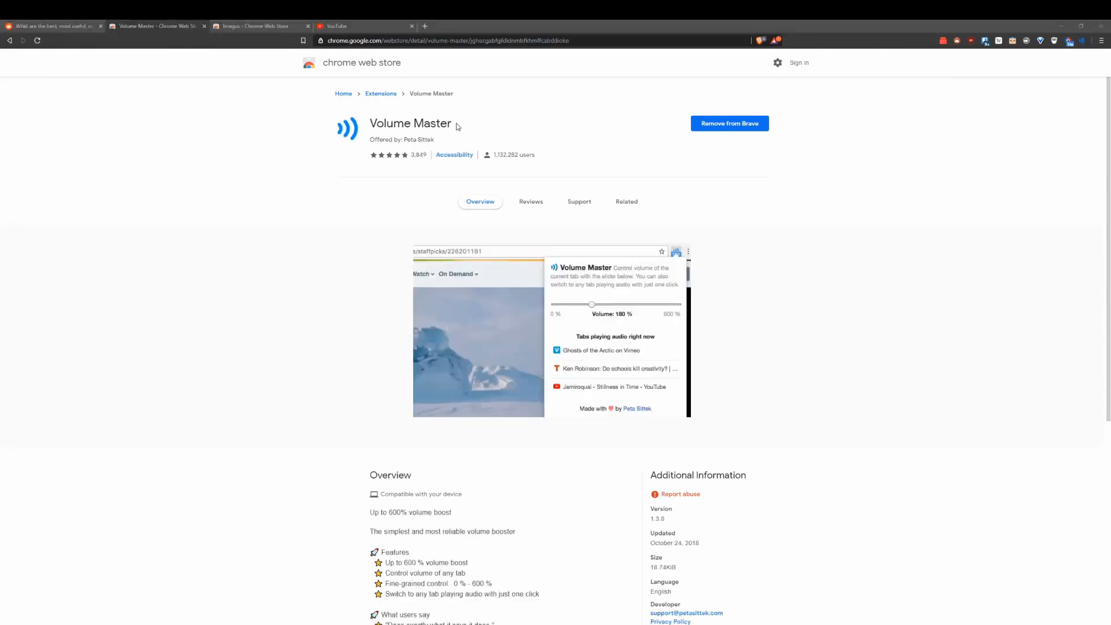
mouse_move(887, 149)
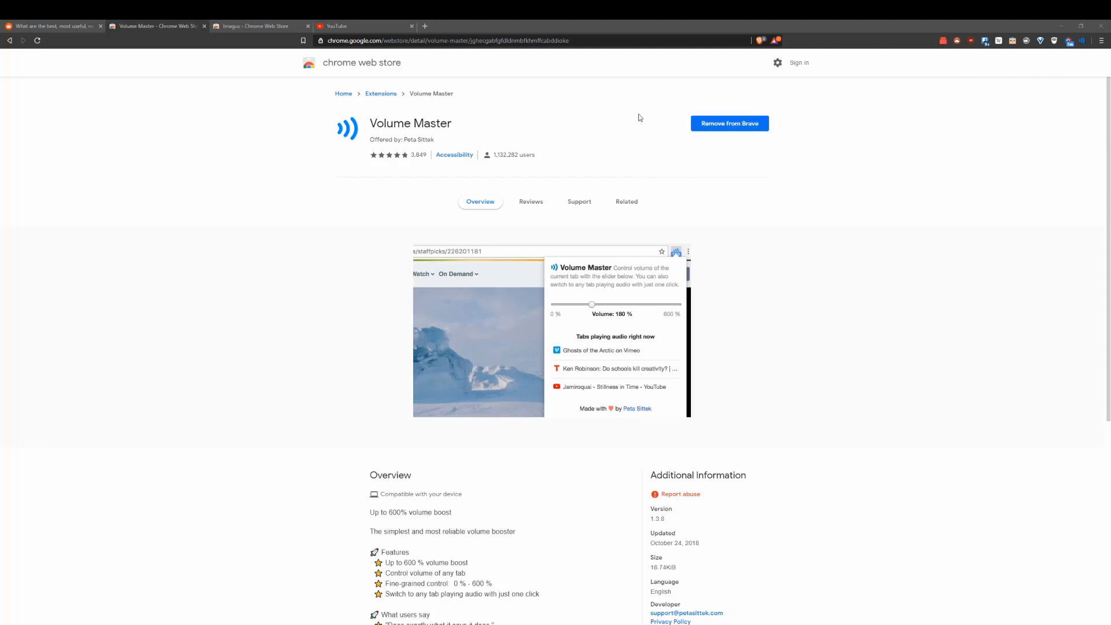
Boost the tab volume in Volume Master to 410%, then set it back to 100%
click(1083, 41)
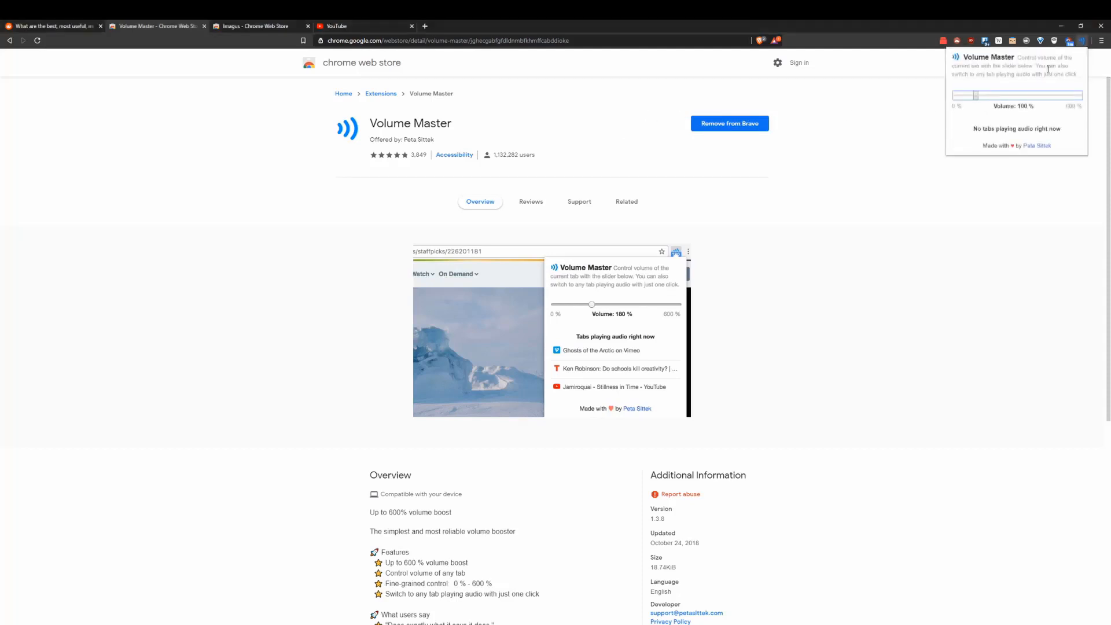
drag(973, 95, 1042, 95)
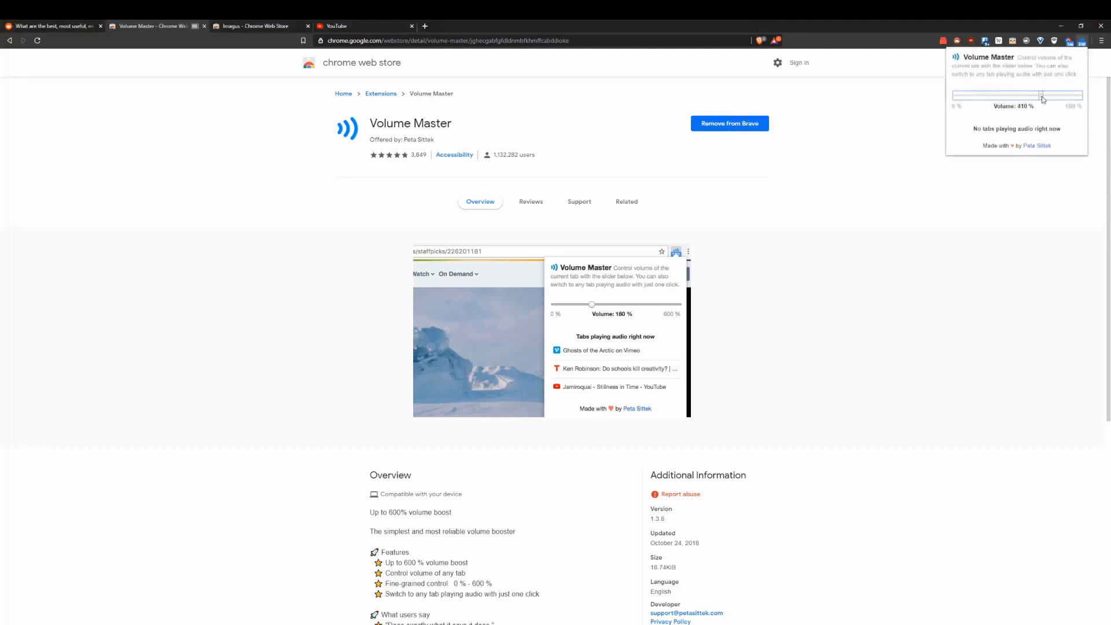
drag(1042, 95, 976, 95)
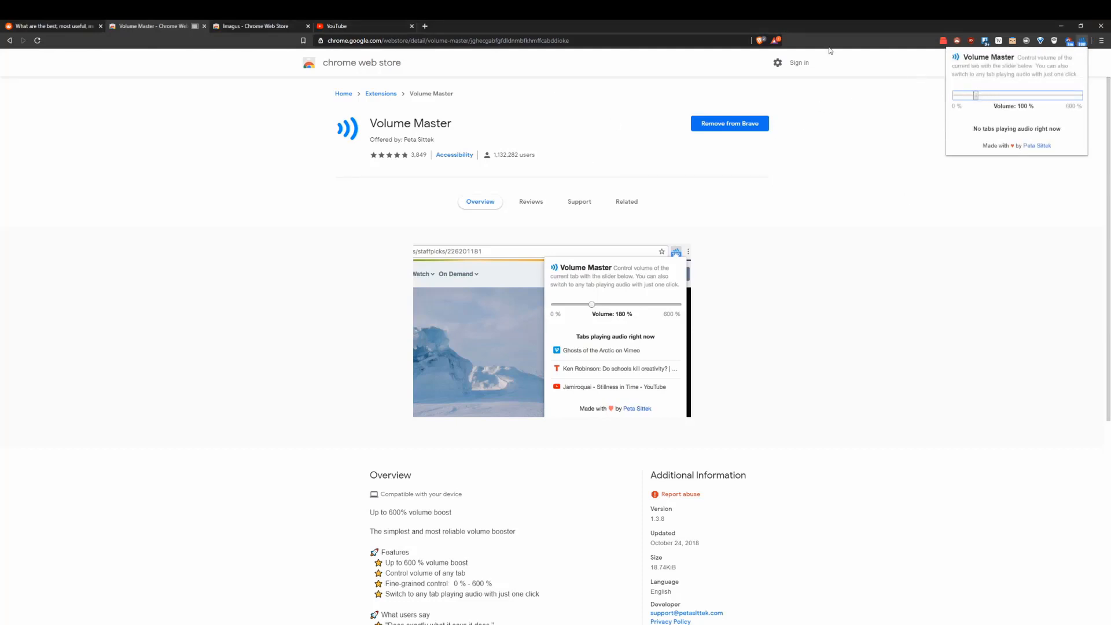
mouse_move(650, 107)
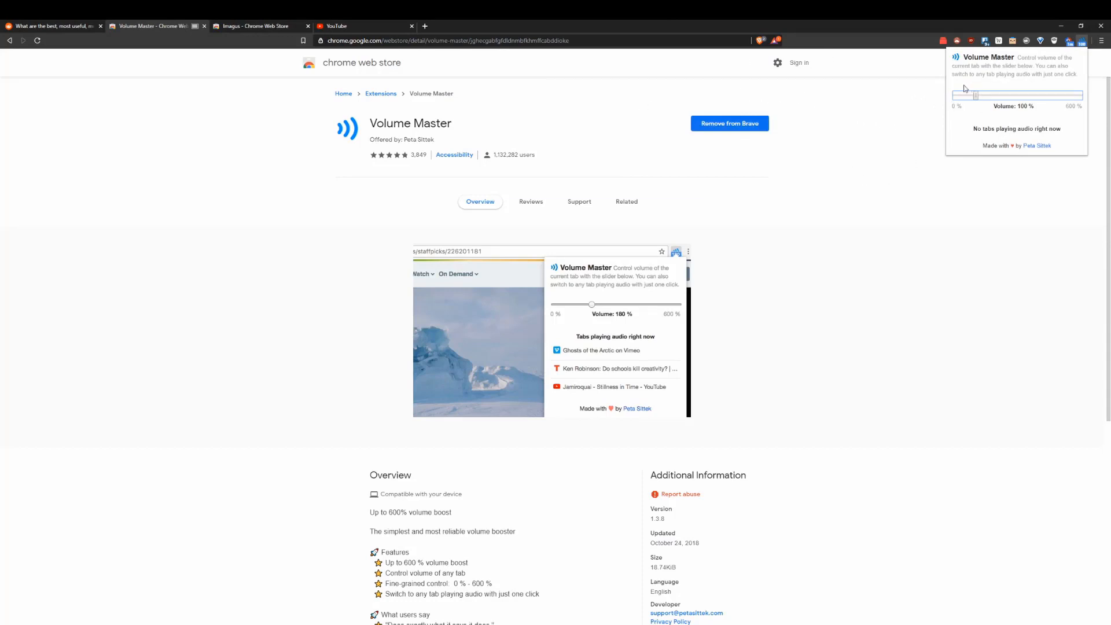
mouse_move(892, 114)
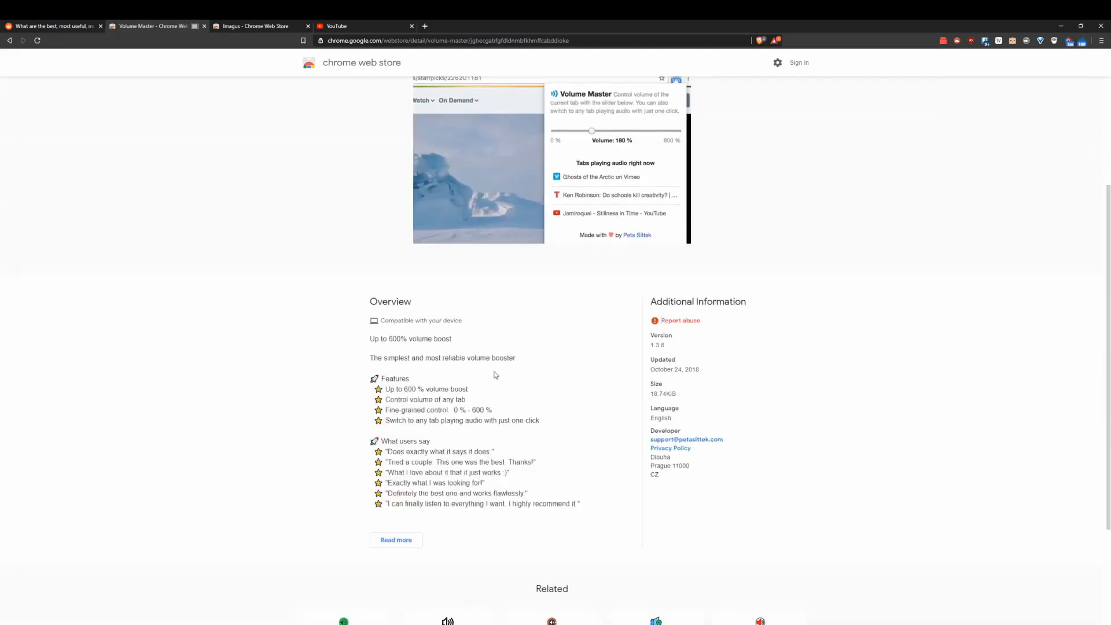
double_click(426, 400)
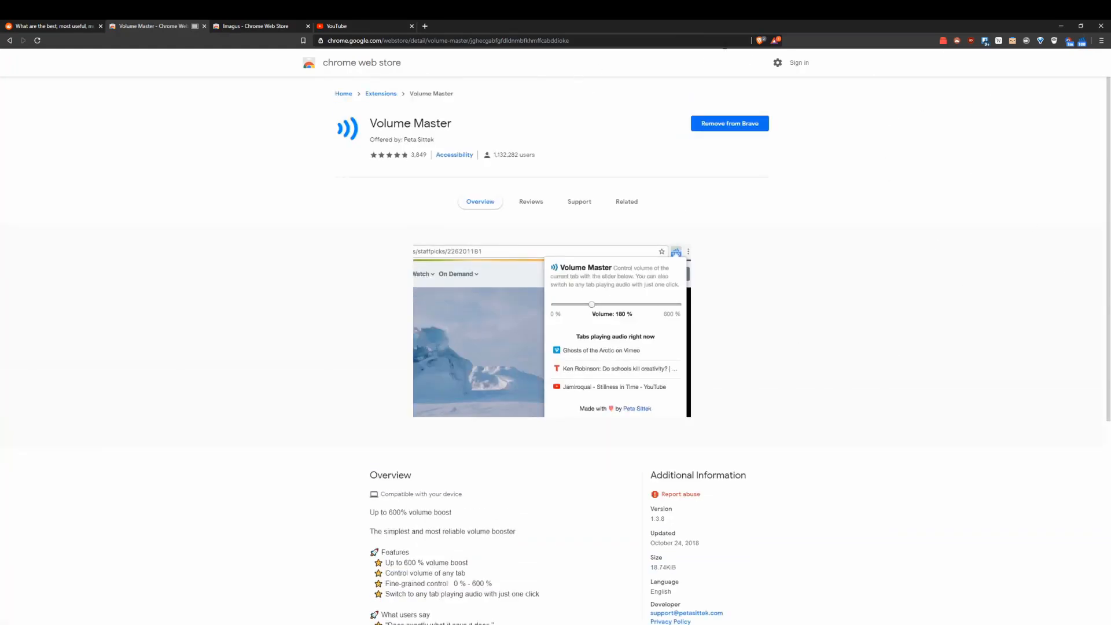
mouse_move(869, 32)
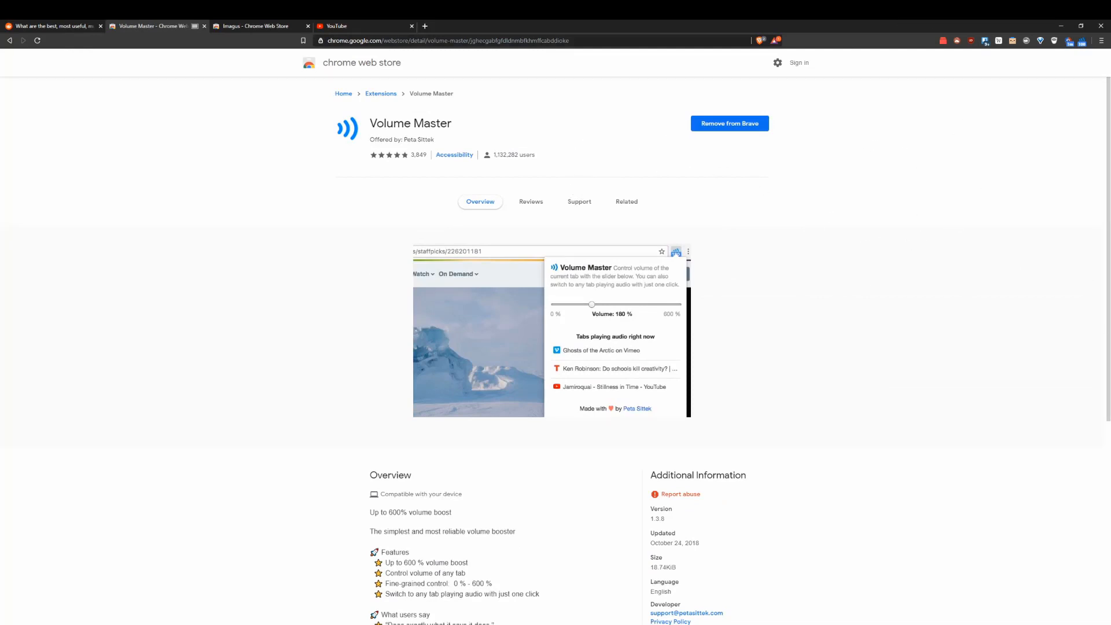
mouse_move(442, 162)
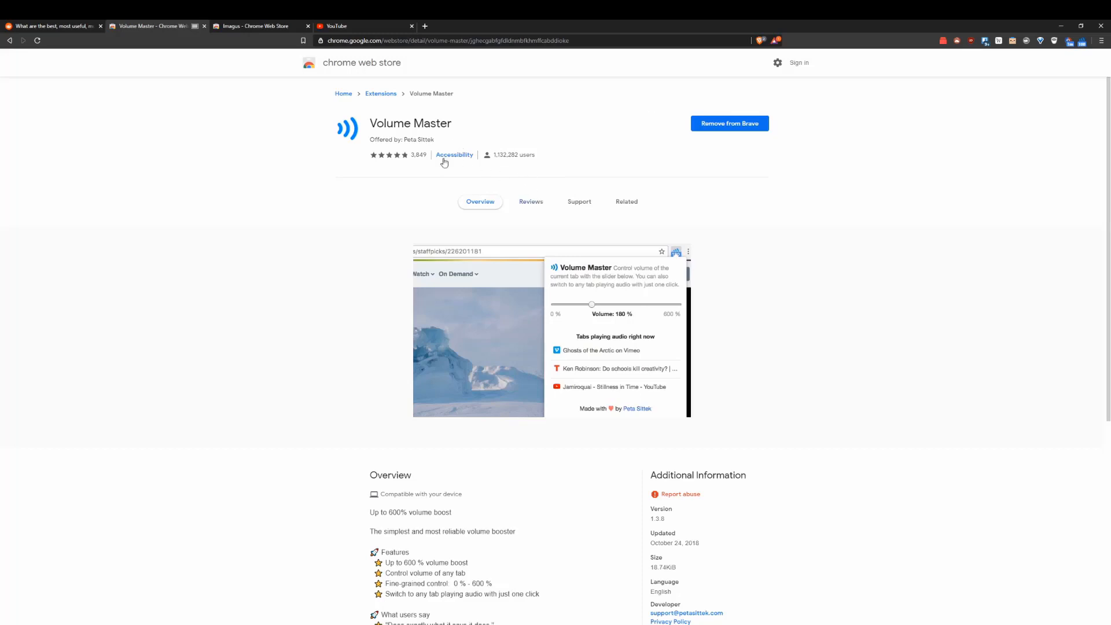
click(255, 26)
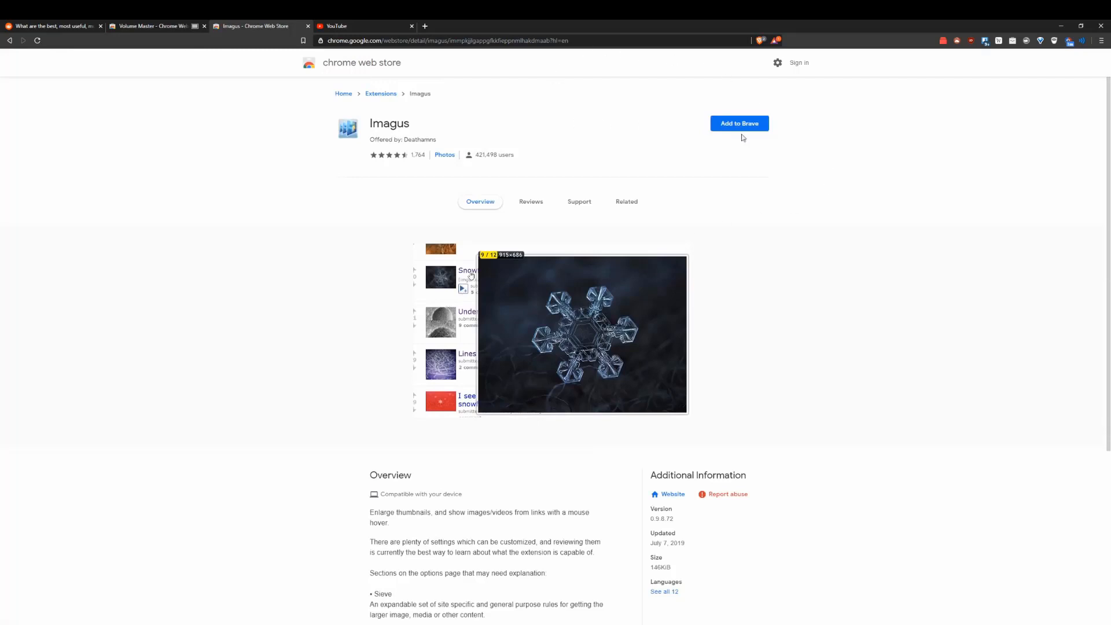
Add the Imagus extension to Brave from its store page and confirm the install
click(738, 123)
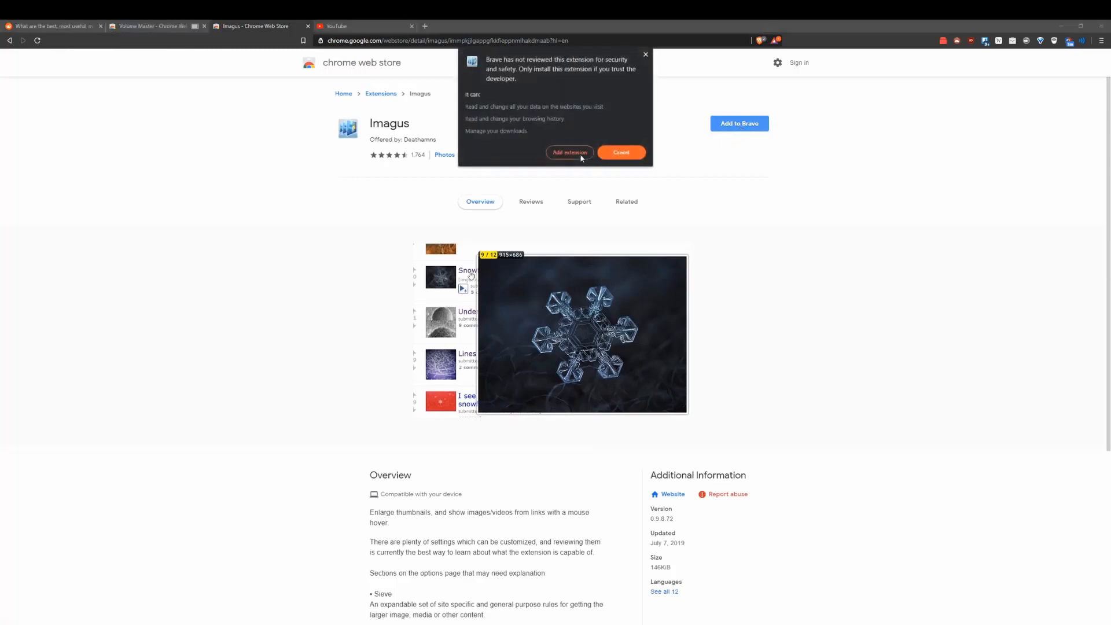
click(569, 153)
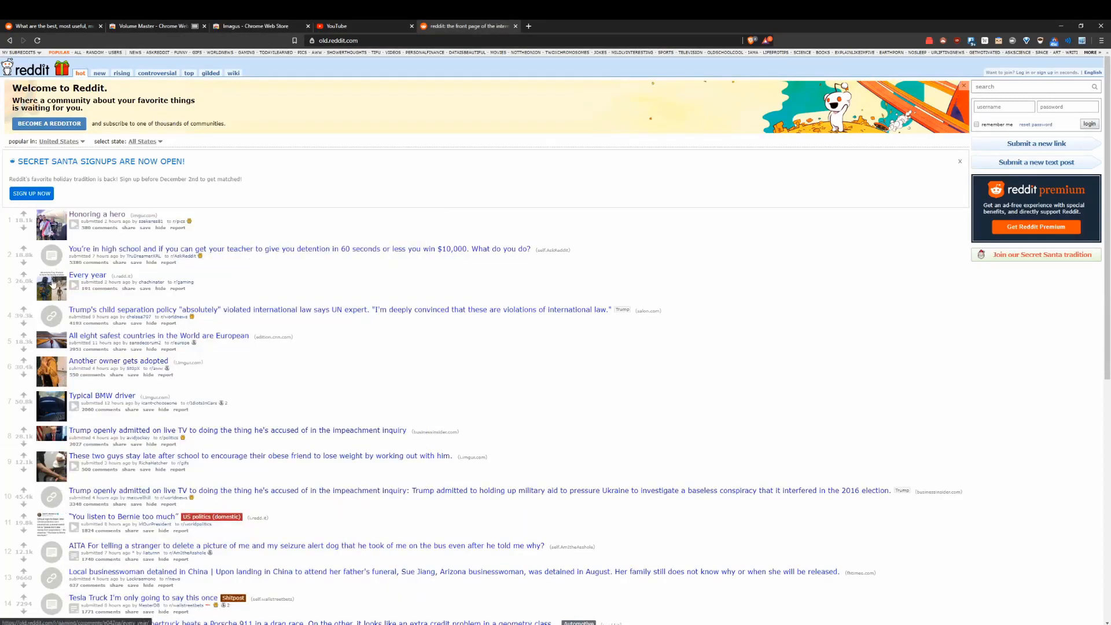
Preview post thumbnails on old Reddit's front page, including the impeachment post image, via Imagus
click(51, 287)
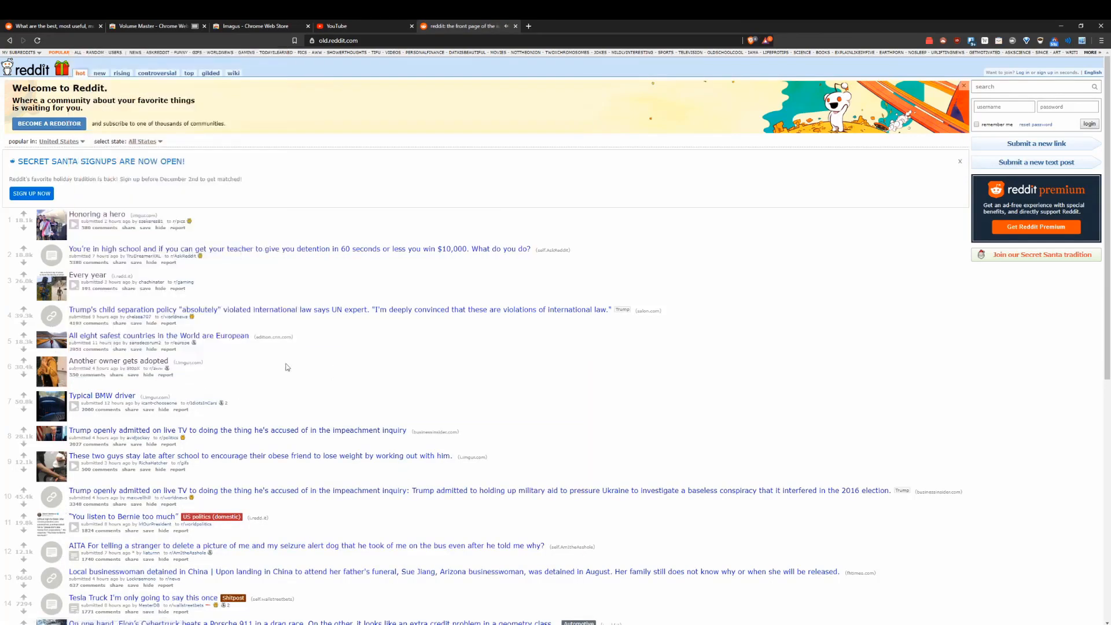
mouse_move(230, 389)
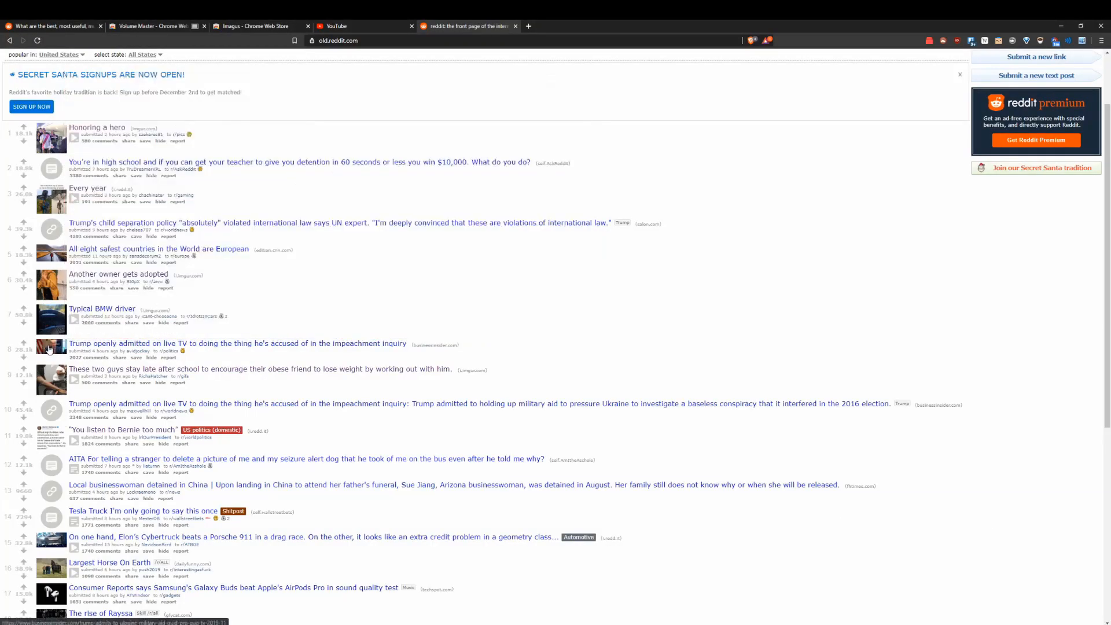
click(51, 349)
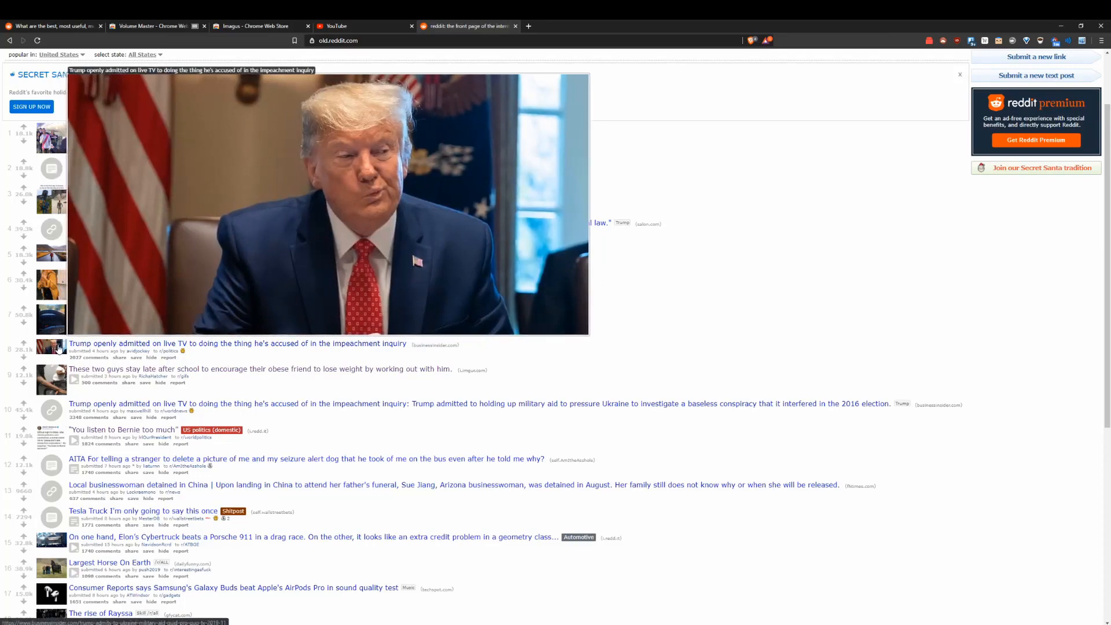
click(960, 74)
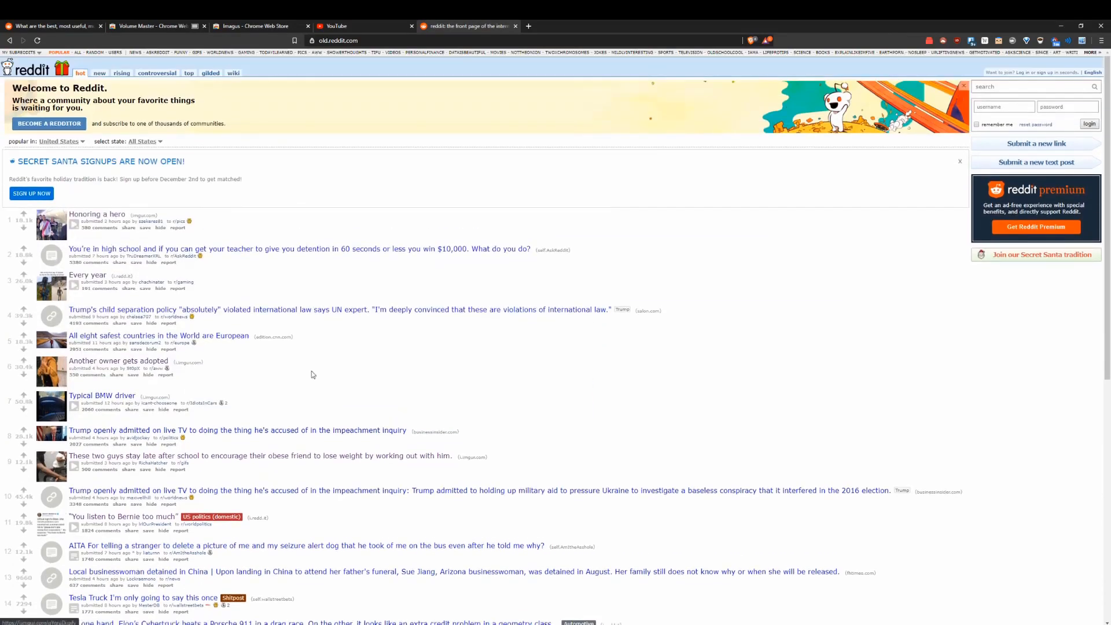